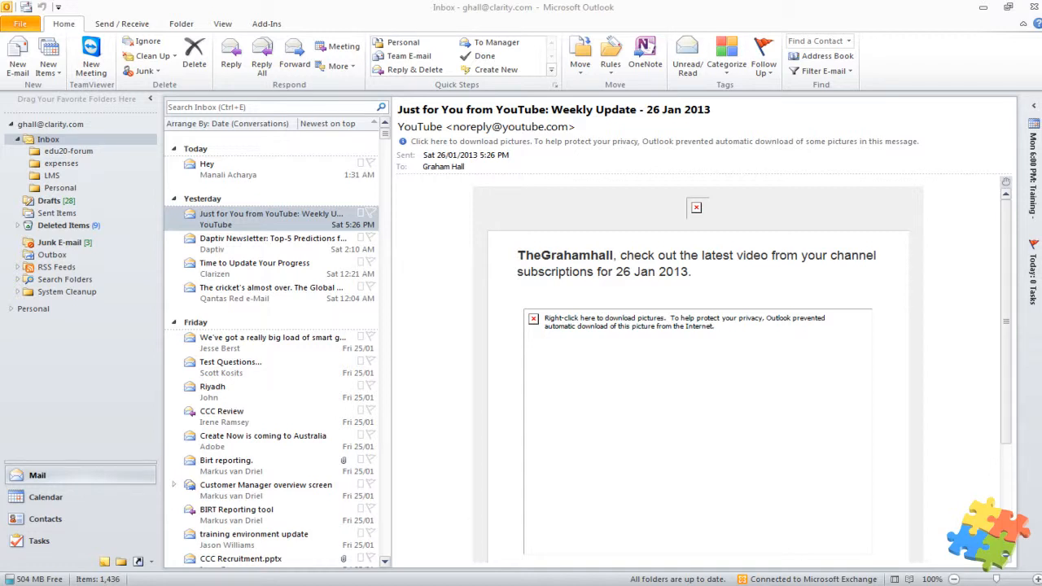
pyautogui.moveTo(312, 546)
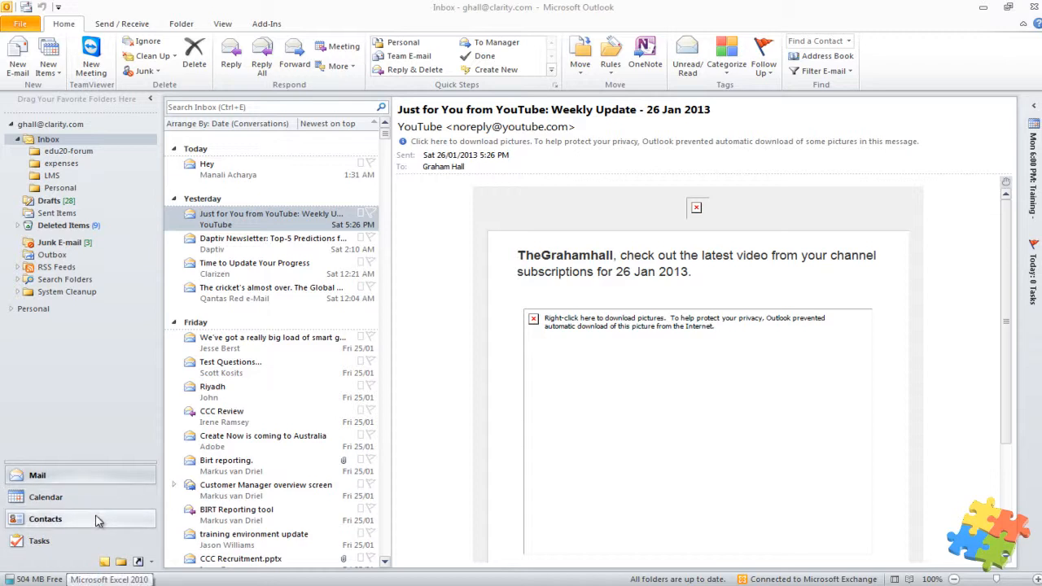
pyautogui.moveTo(99, 522)
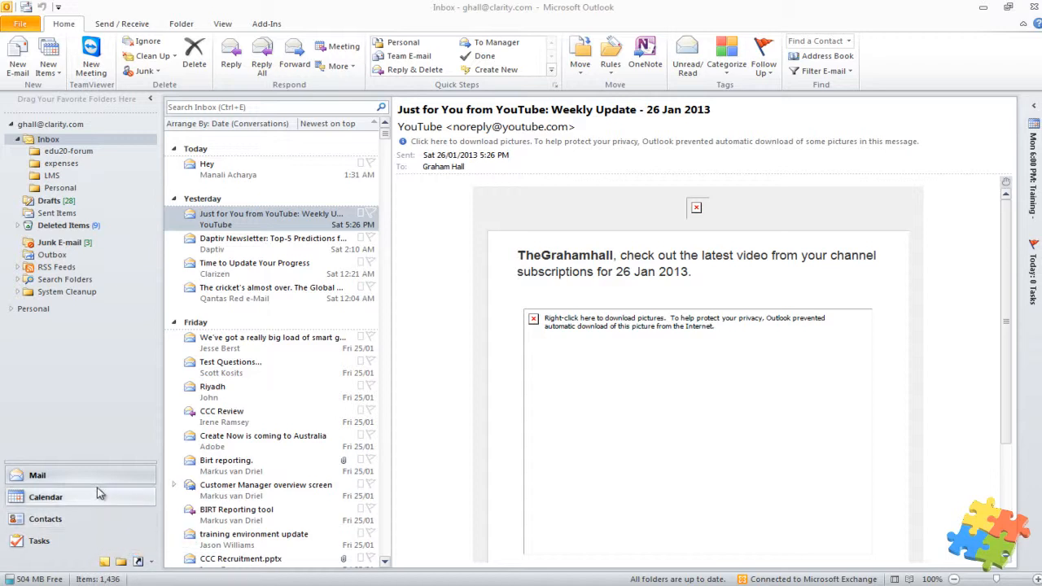
pyautogui.moveTo(113, 501)
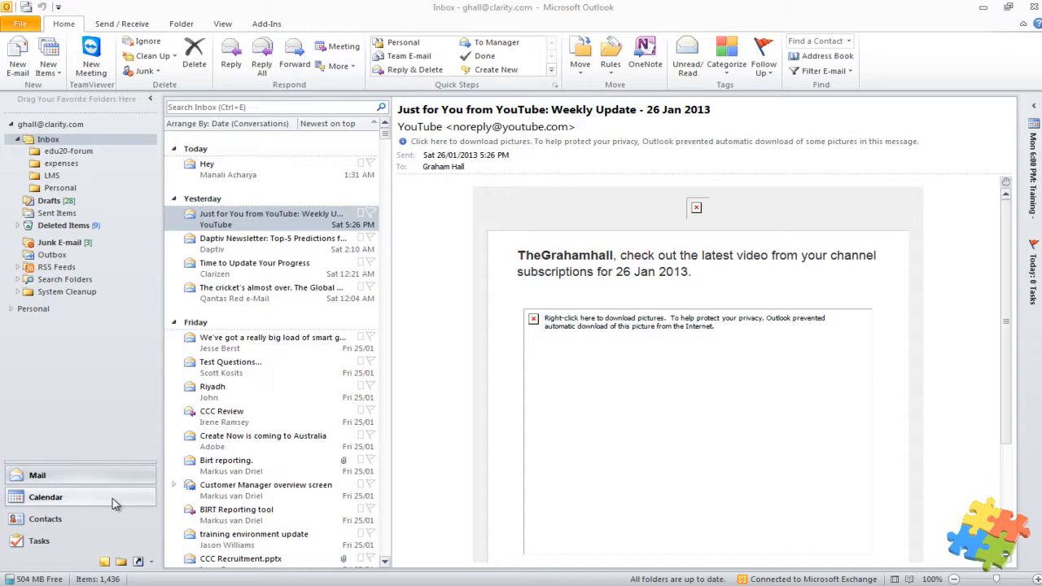
# - In Tasks, compare the Simple List and Prioritized views, settling on To-Do List
pyautogui.click(39, 540)
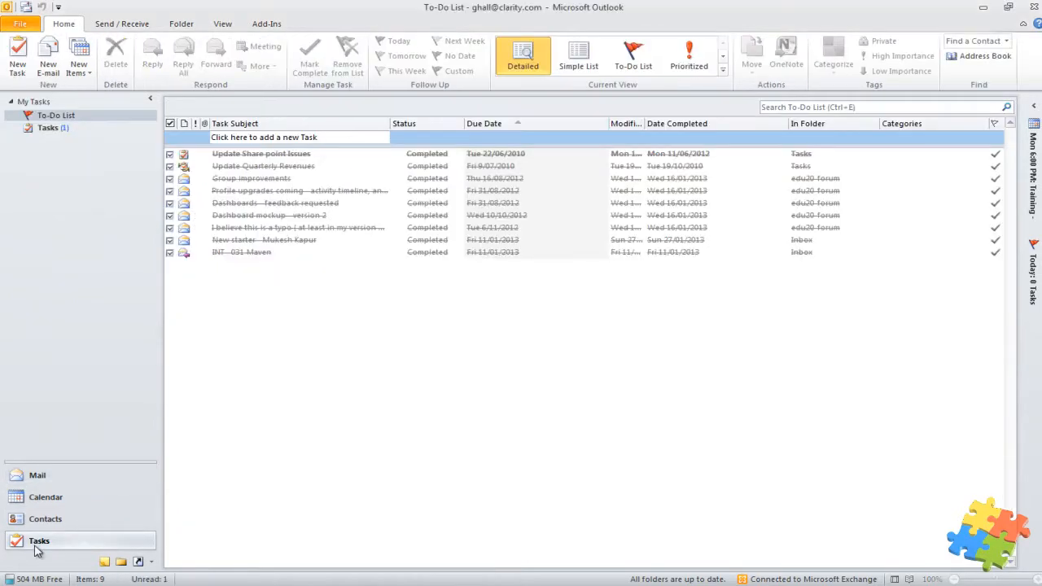
pyautogui.moveTo(210, 376)
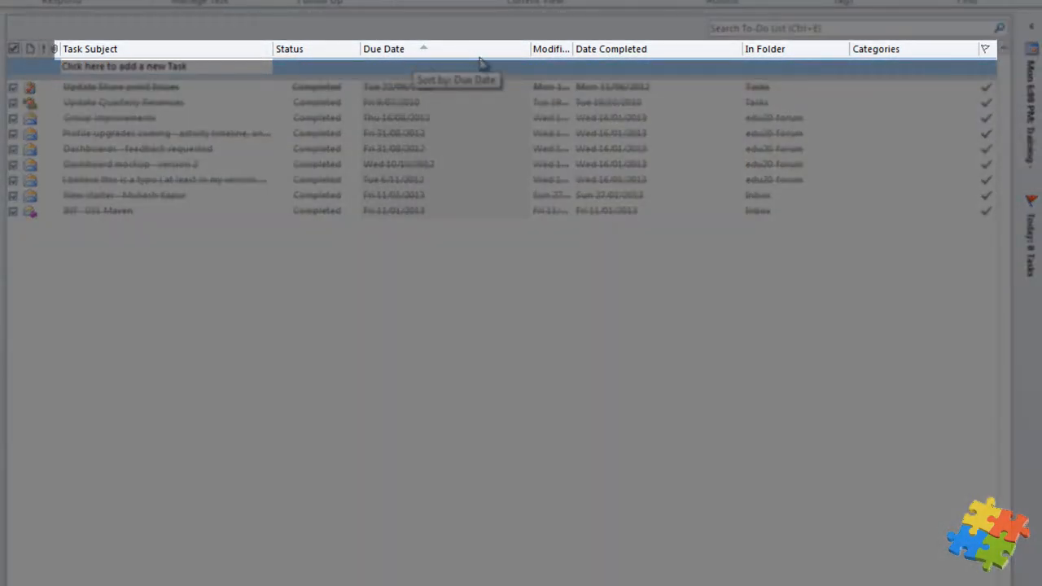
pyautogui.moveTo(627, 49)
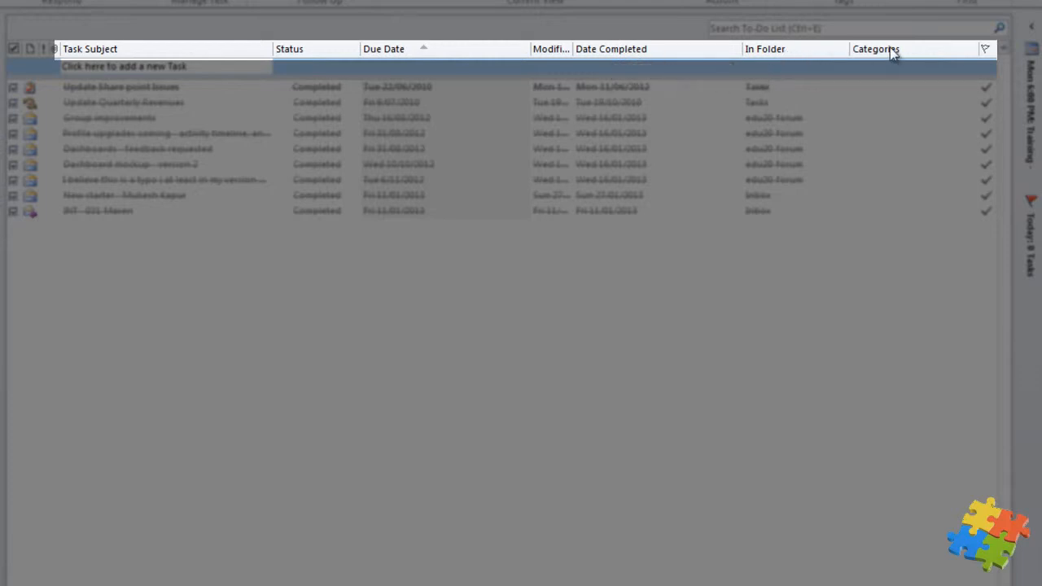
pyautogui.click(578, 57)
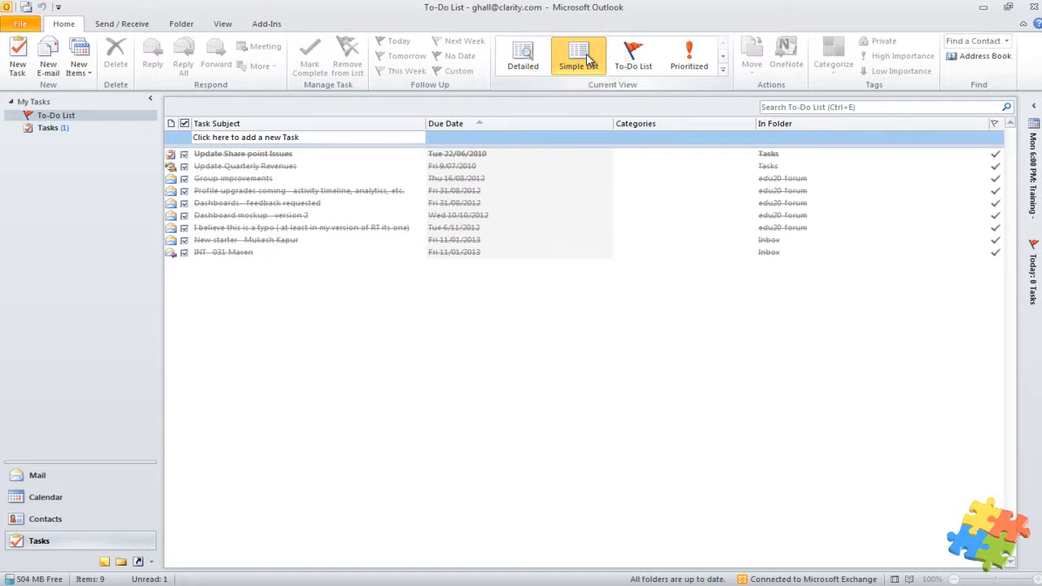
pyautogui.click(632, 57)
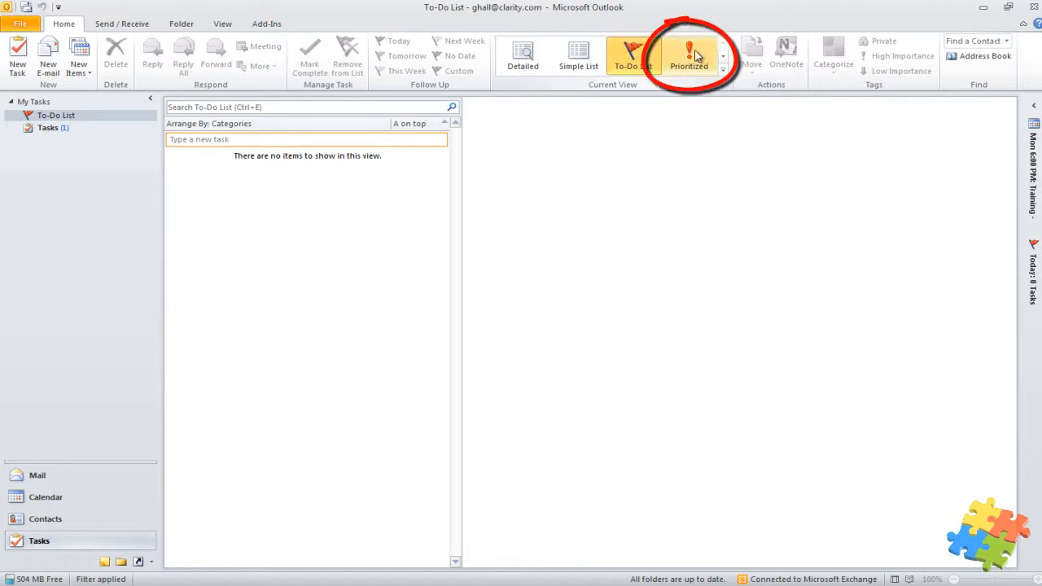
pyautogui.click(688, 57)
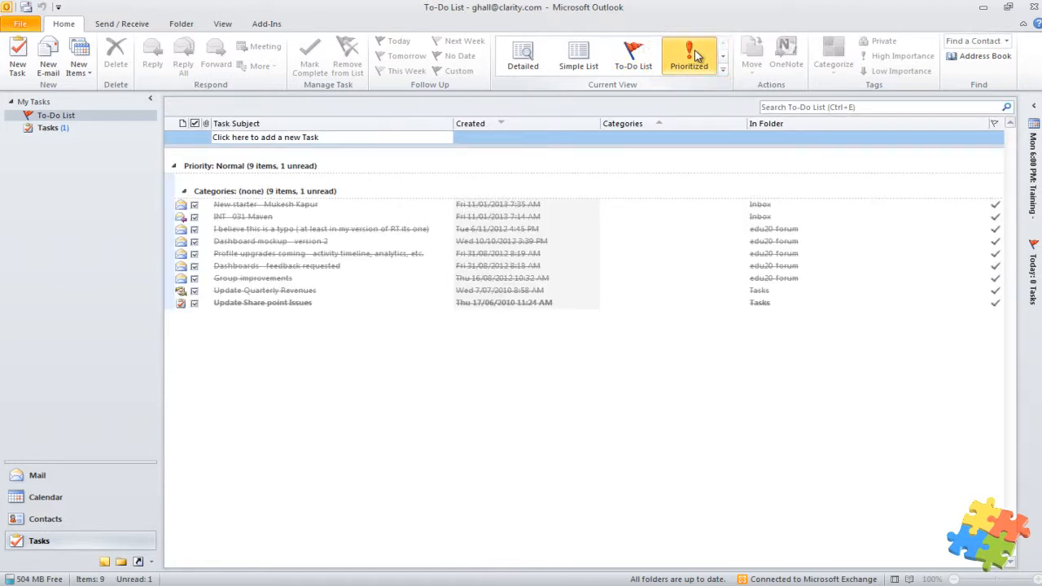
pyautogui.click(722, 66)
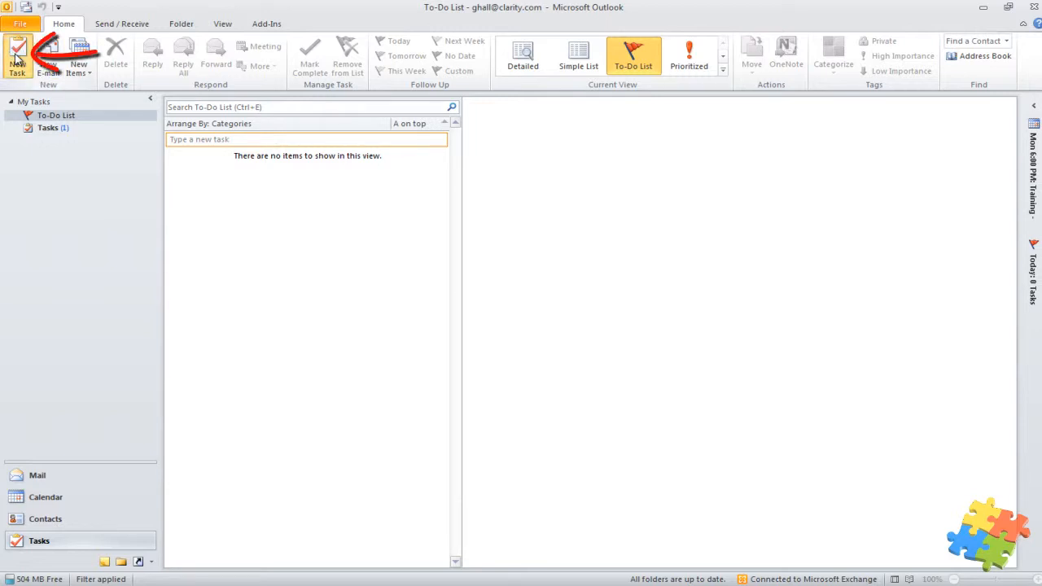
# - Create a new task 'Get some shopping' with notes Potatoes, Onions and Bacon
pyautogui.click(17, 57)
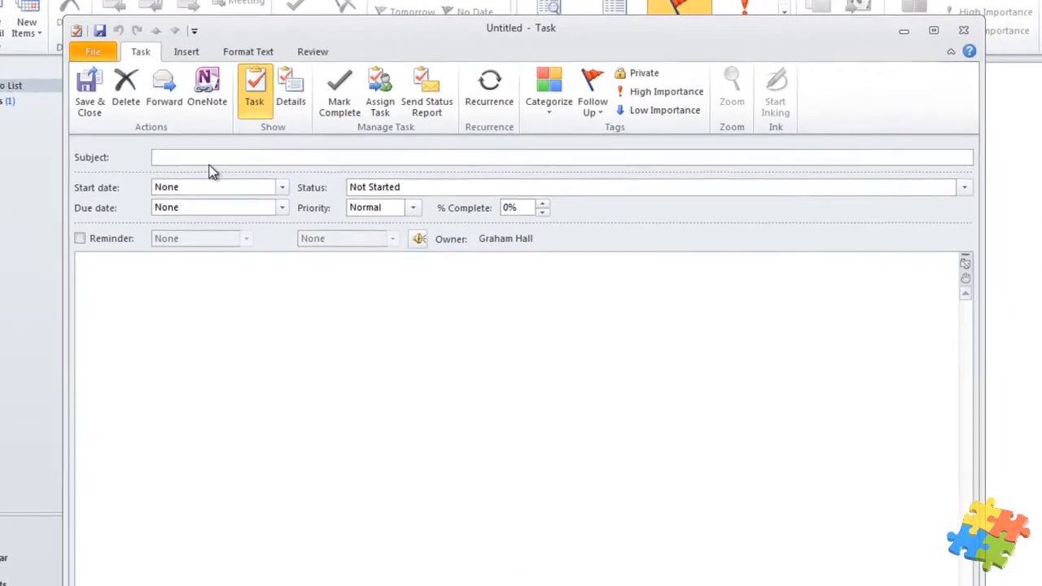
pyautogui.write('Get some')
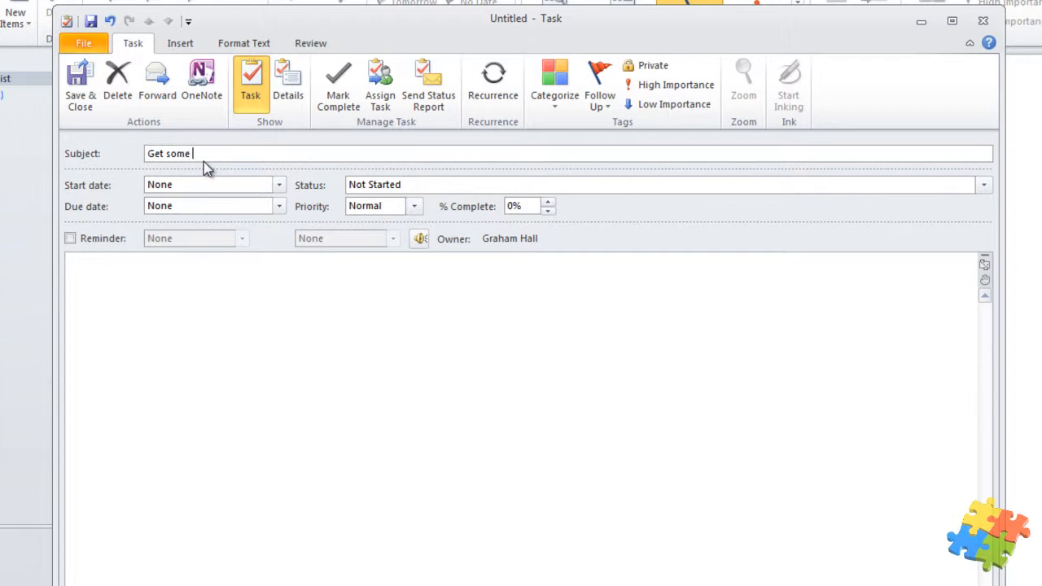
pyautogui.write('shopping')
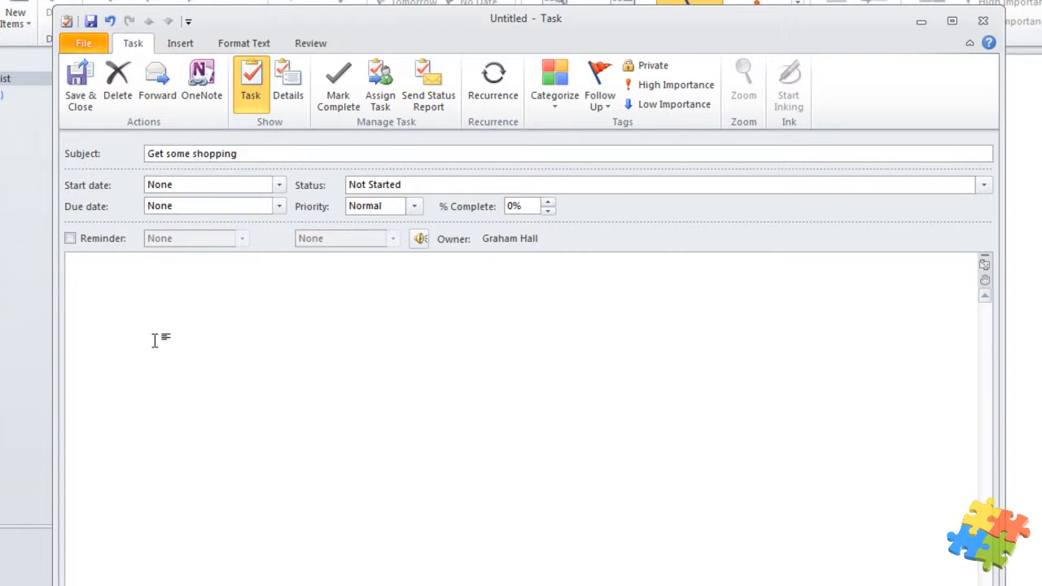
pyautogui.write('Pt')
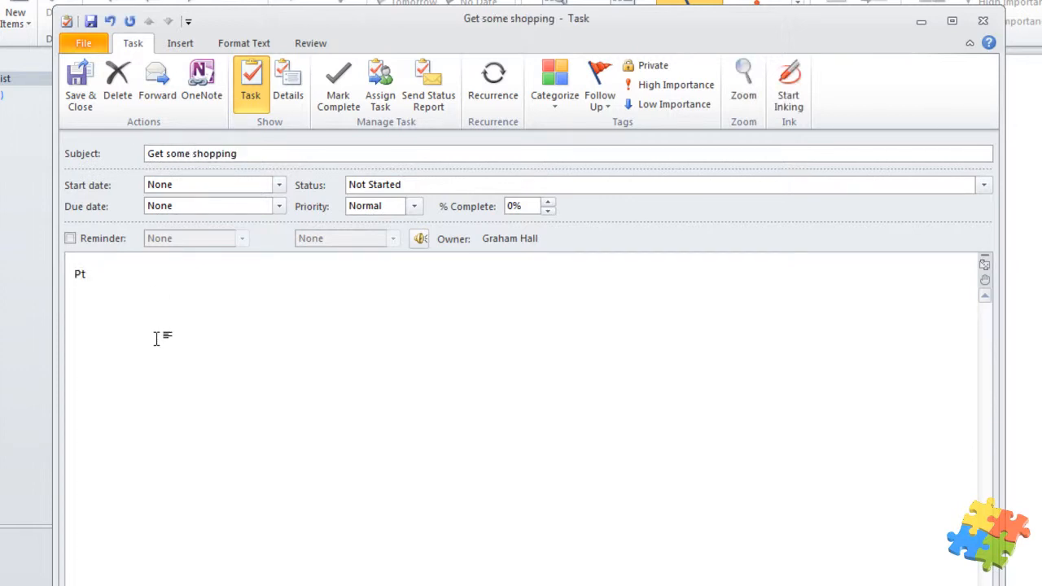
pyautogui.write('otatoes')
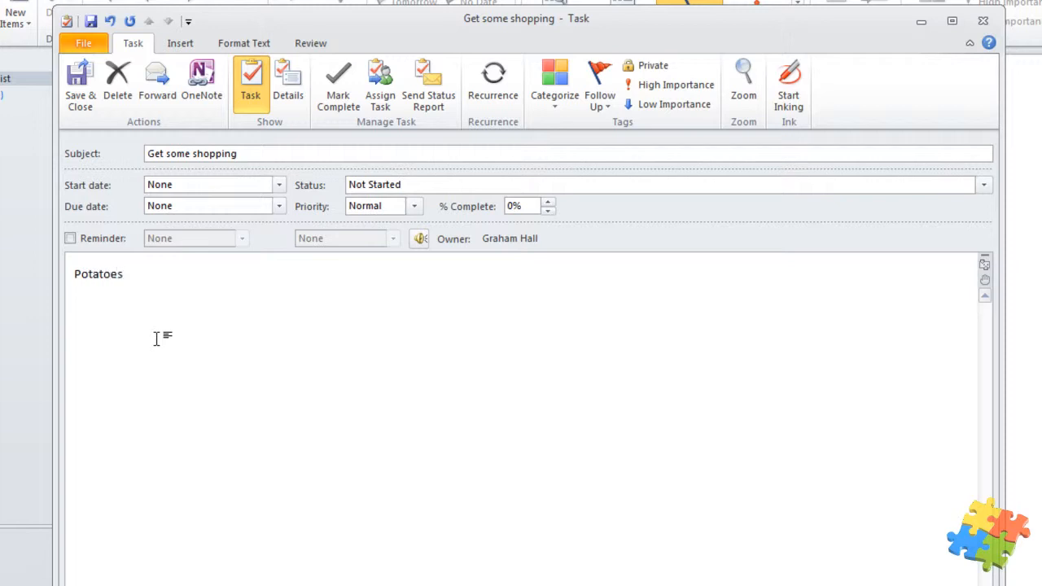
pyautogui.write('Onions')
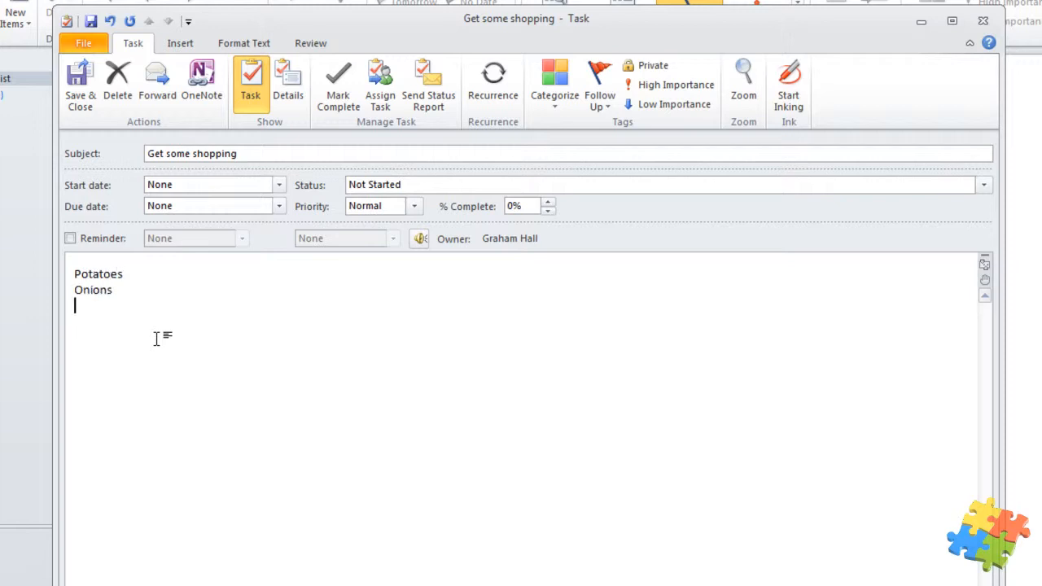
pyautogui.write('Bacon')
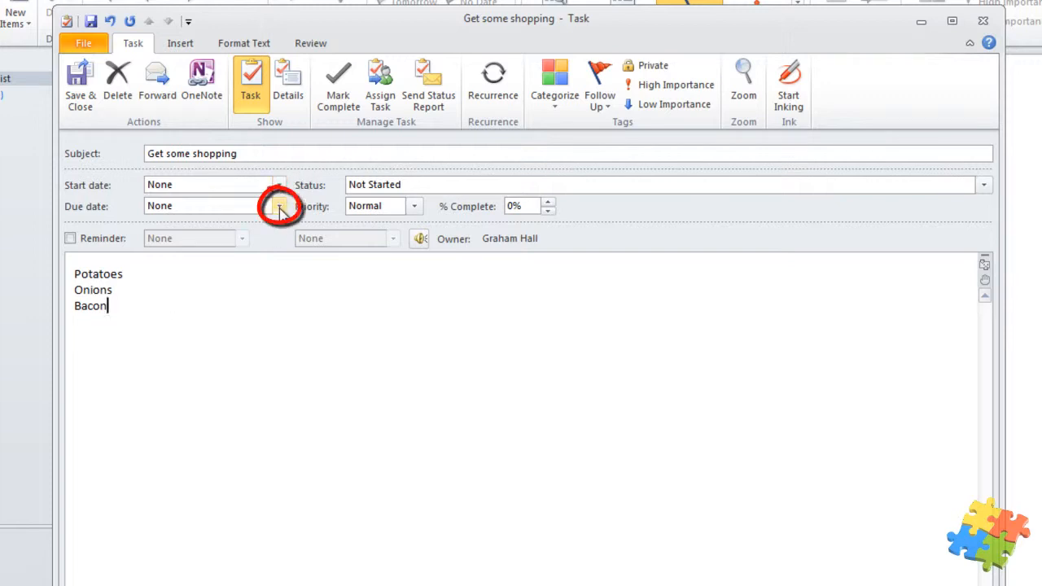
# - Set the shopping task's due date to Sunday 27/01/2013 and priority to High
pyautogui.click(279, 205)
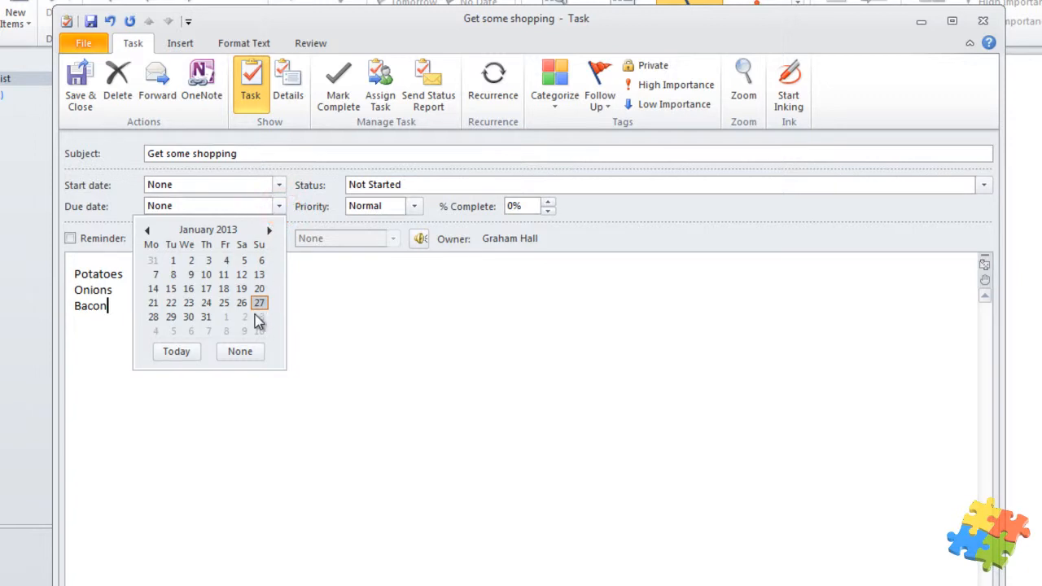
pyautogui.click(259, 302)
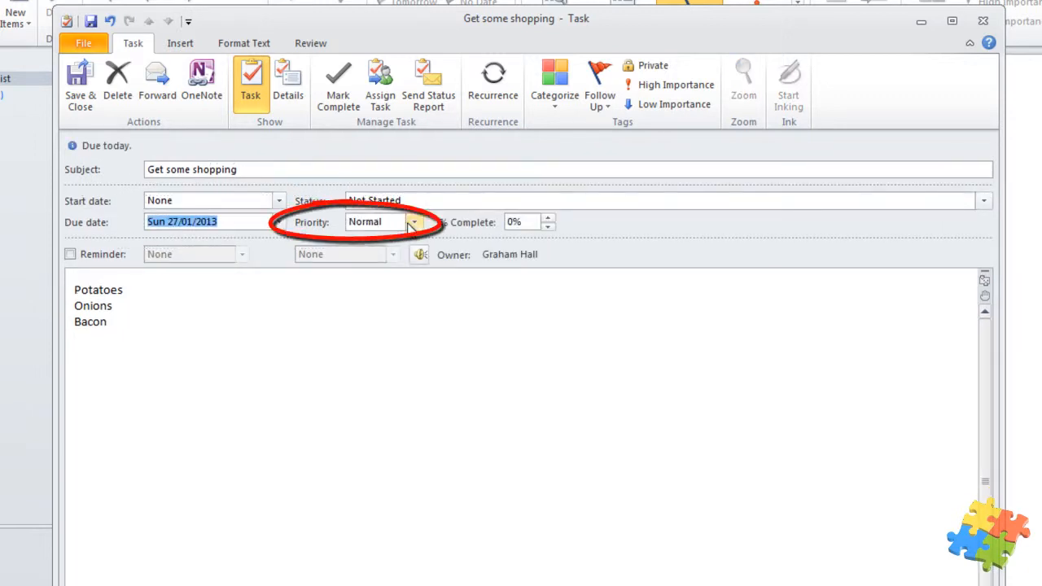
pyautogui.click(413, 222)
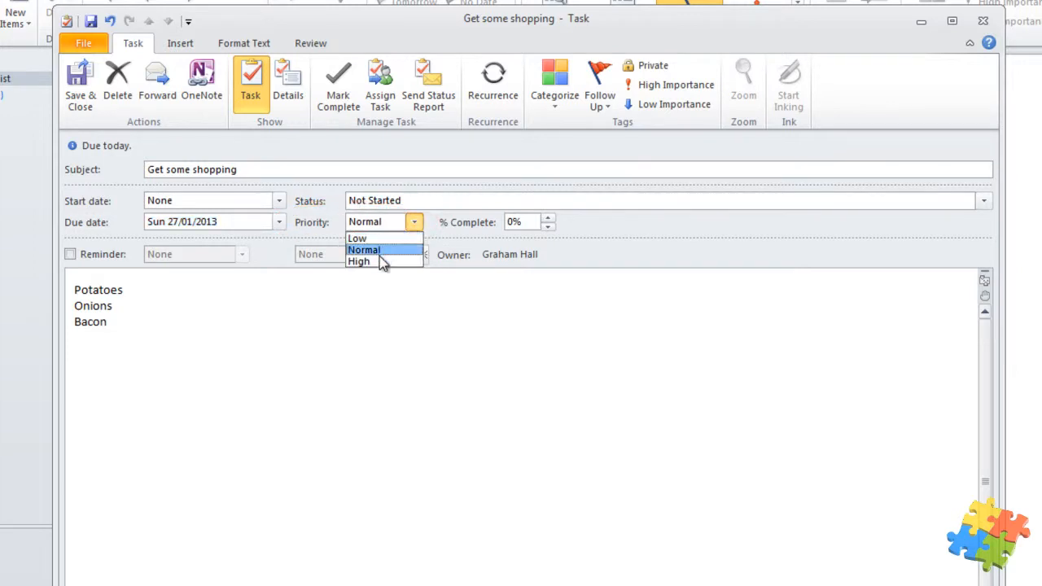
pyautogui.click(358, 261)
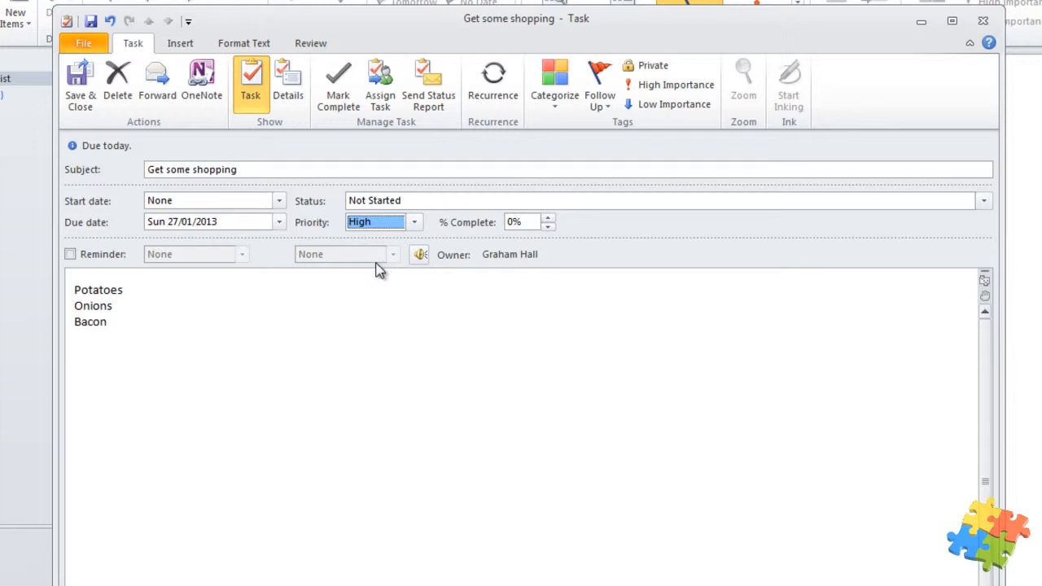
# - Turn on a 10:00 AM reminder for the shopping task, keeping the default sound
pyautogui.click(70, 254)
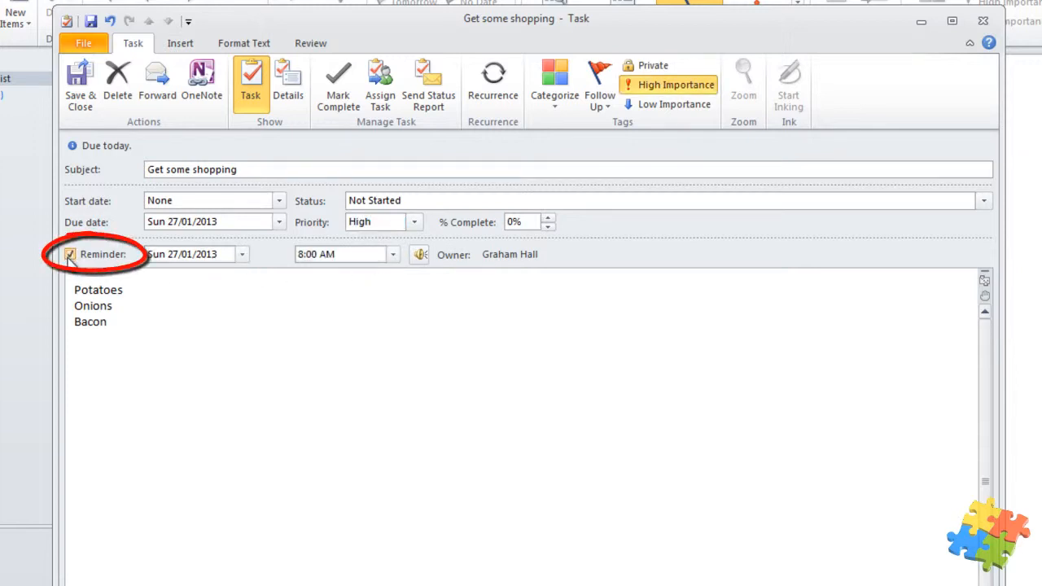
pyautogui.click(393, 254)
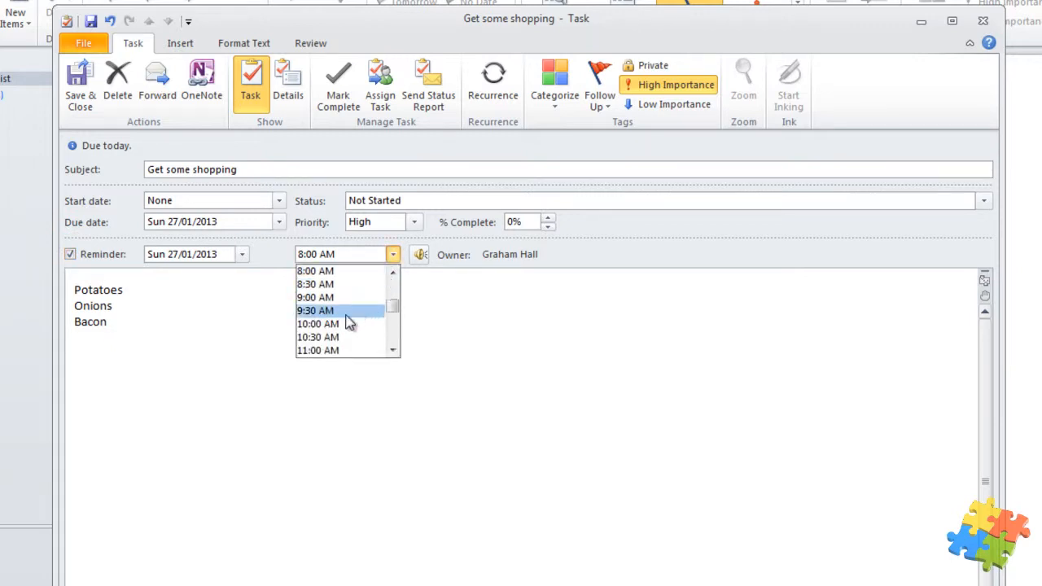
pyautogui.click(317, 324)
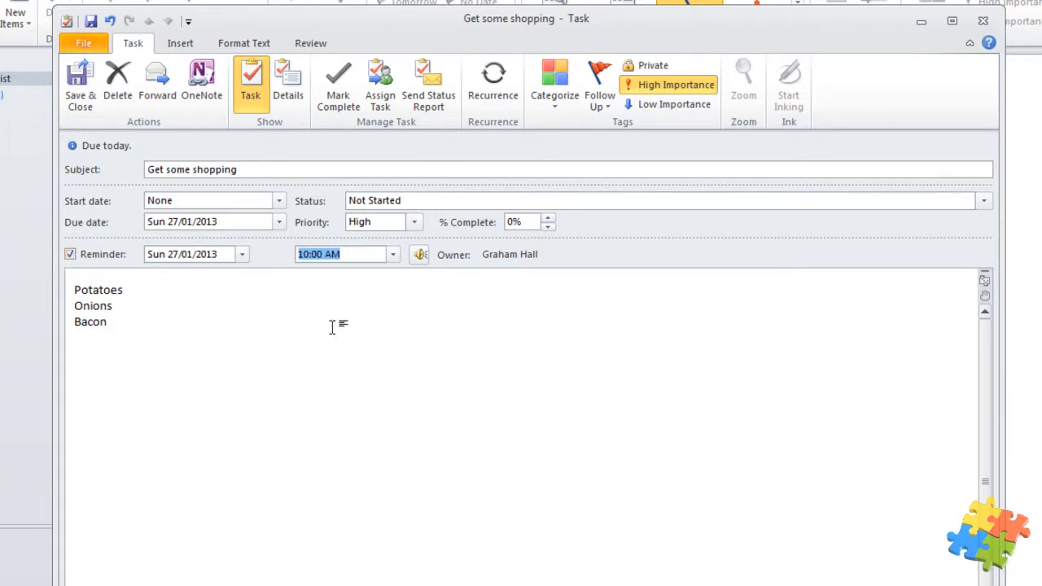
pyautogui.moveTo(436, 236)
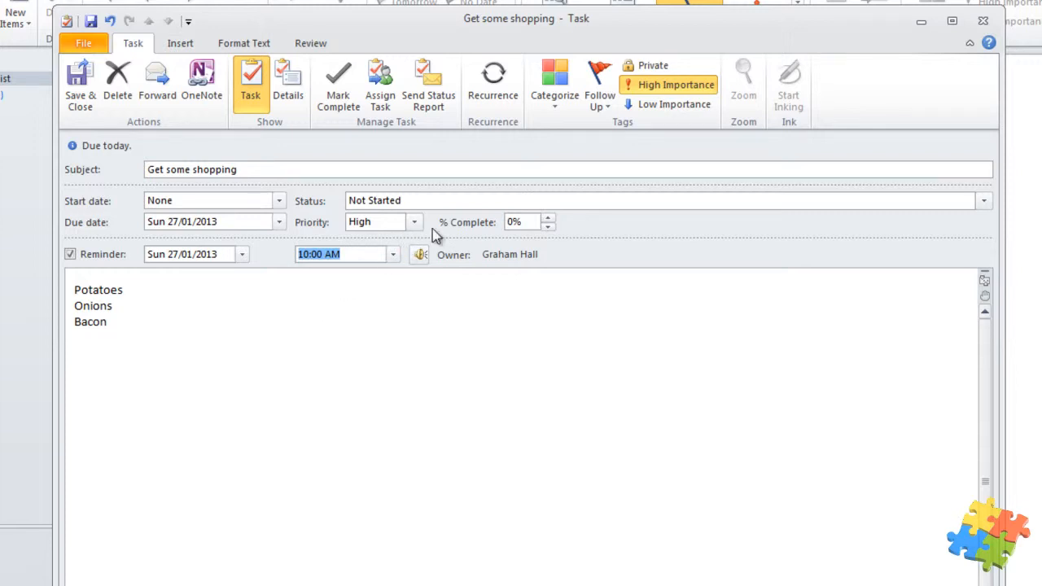
pyautogui.click(419, 254)
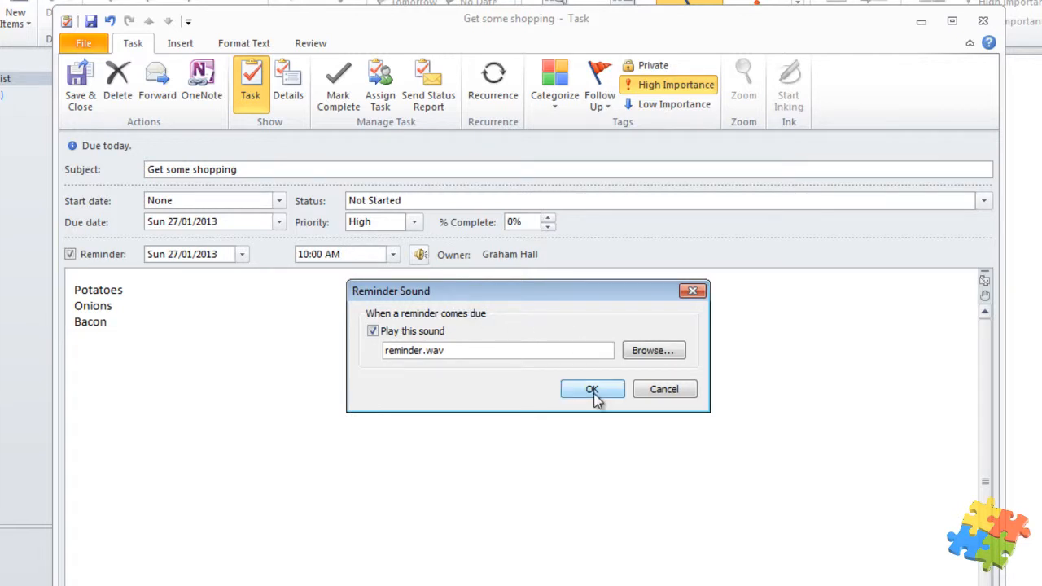
pyautogui.click(592, 389)
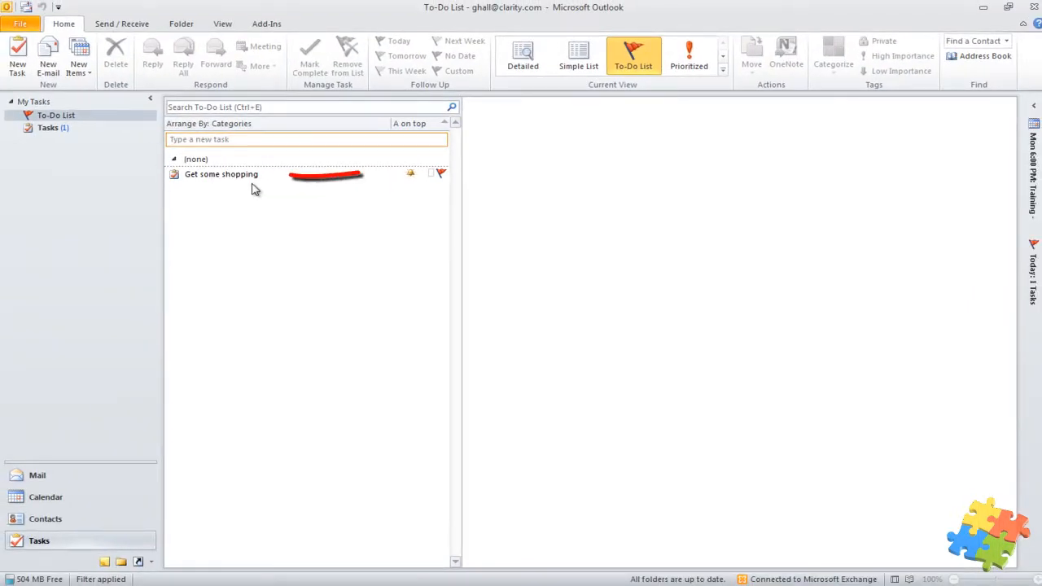
# - Preview the Get some shopping task details, then return to the Mail Inbox
pyautogui.click(221, 174)
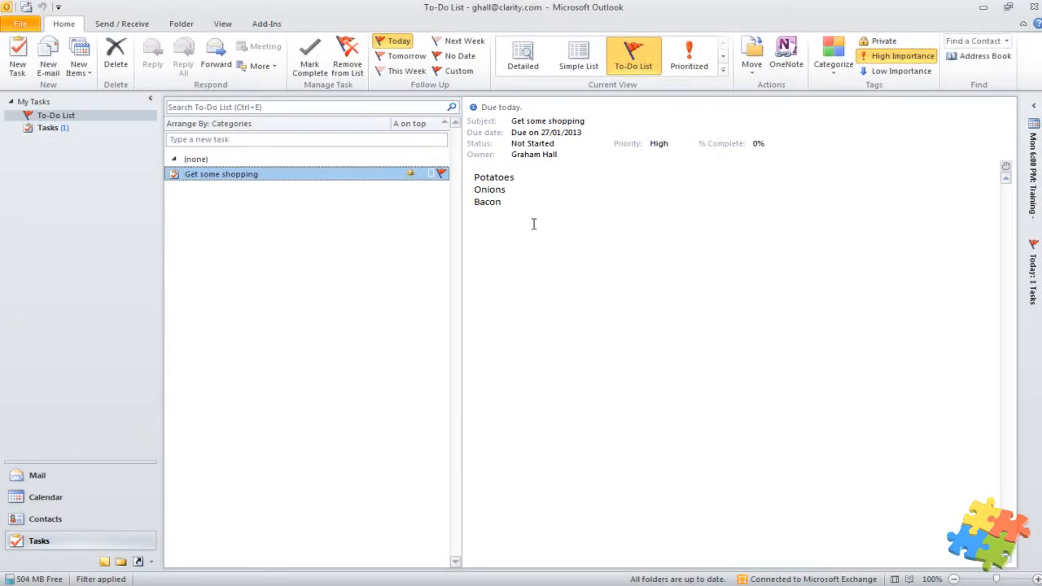
pyautogui.moveTo(22, 453)
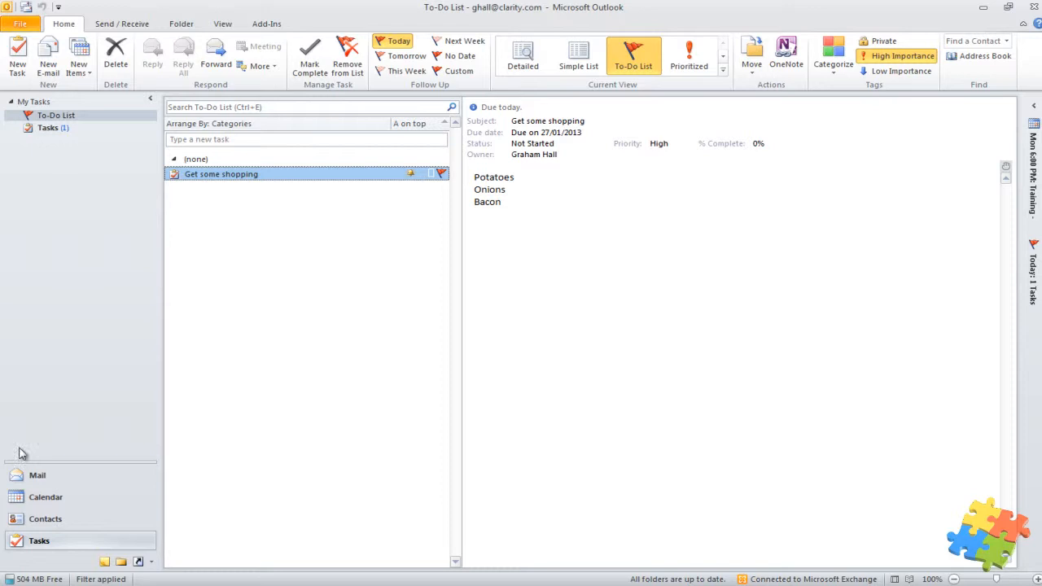
pyautogui.click(37, 475)
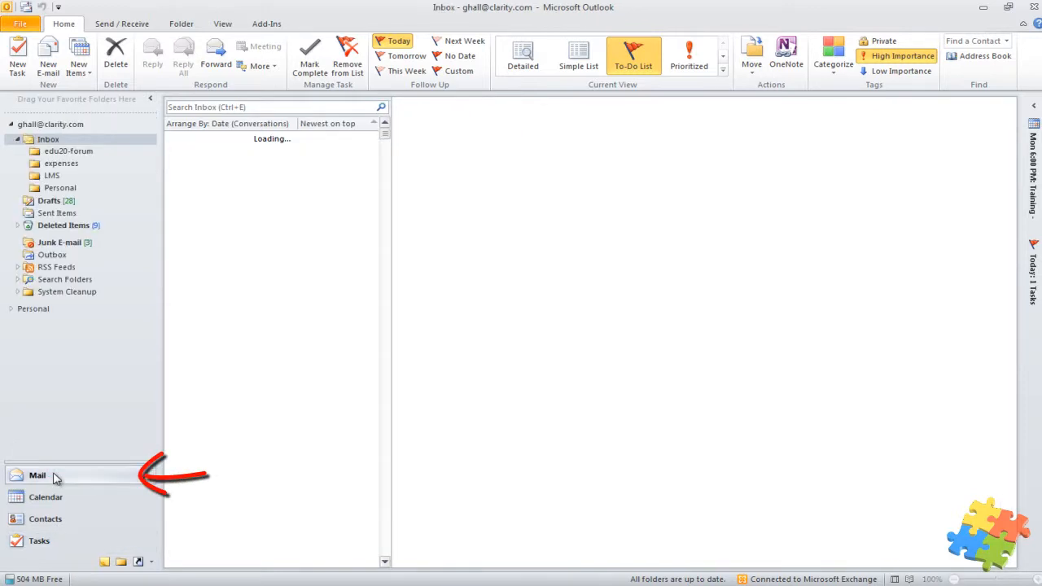
pyautogui.click(38, 474)
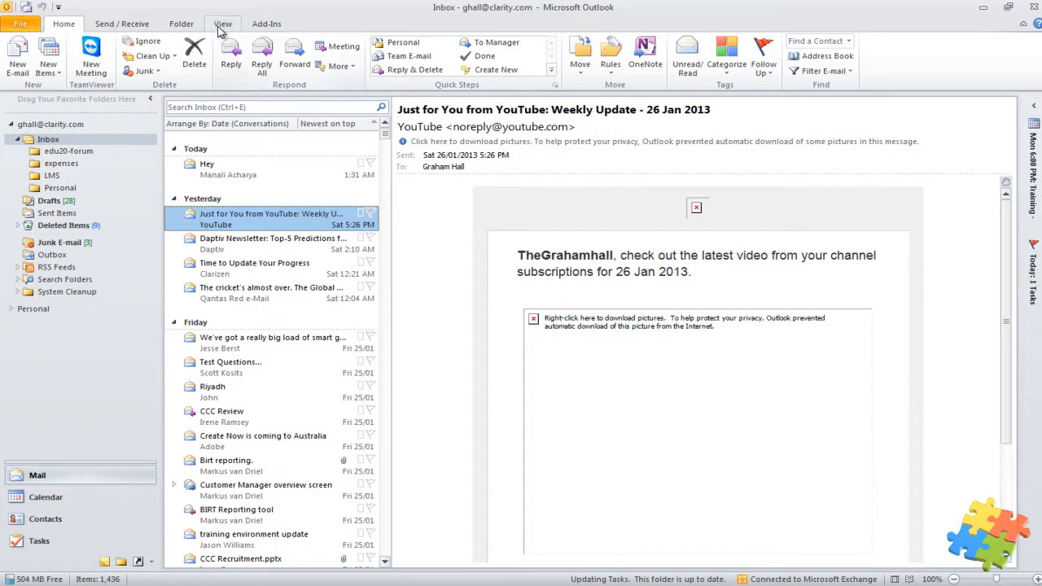
# - Show the To-Do Bar in Normal layout beside the Inbox
pyautogui.click(222, 23)
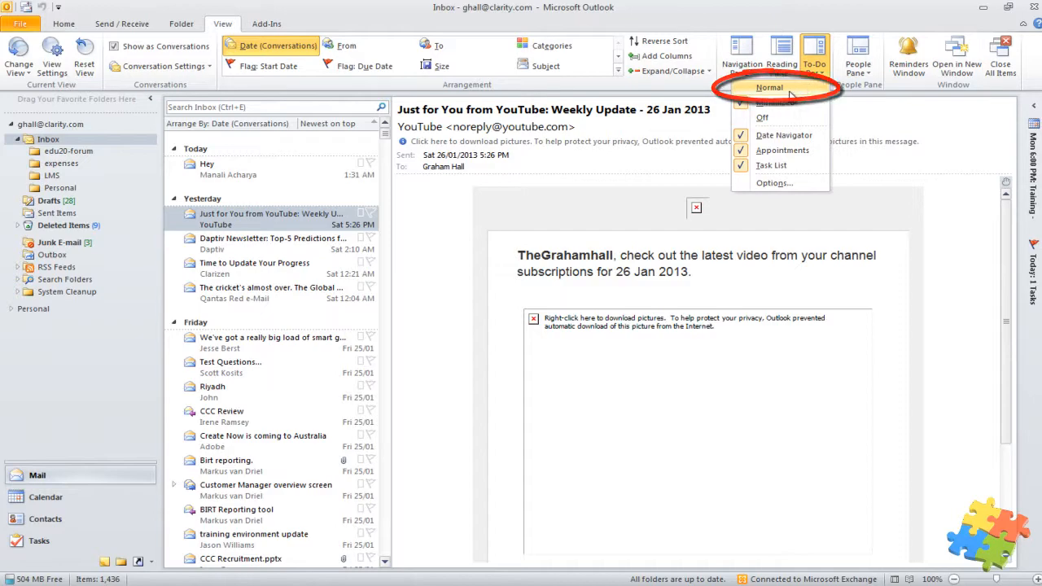
pyautogui.click(768, 87)
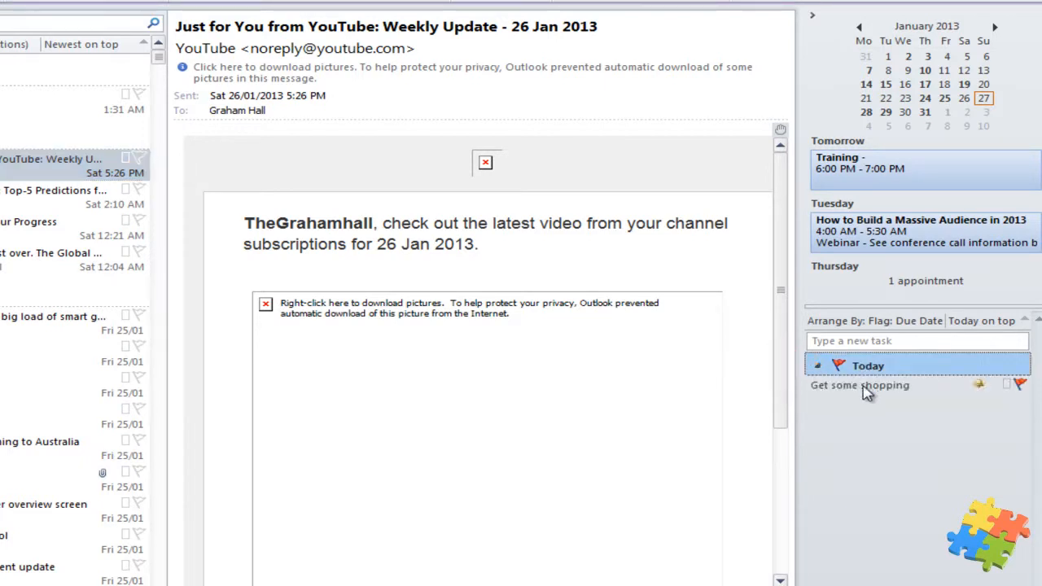
pyautogui.moveTo(879, 406)
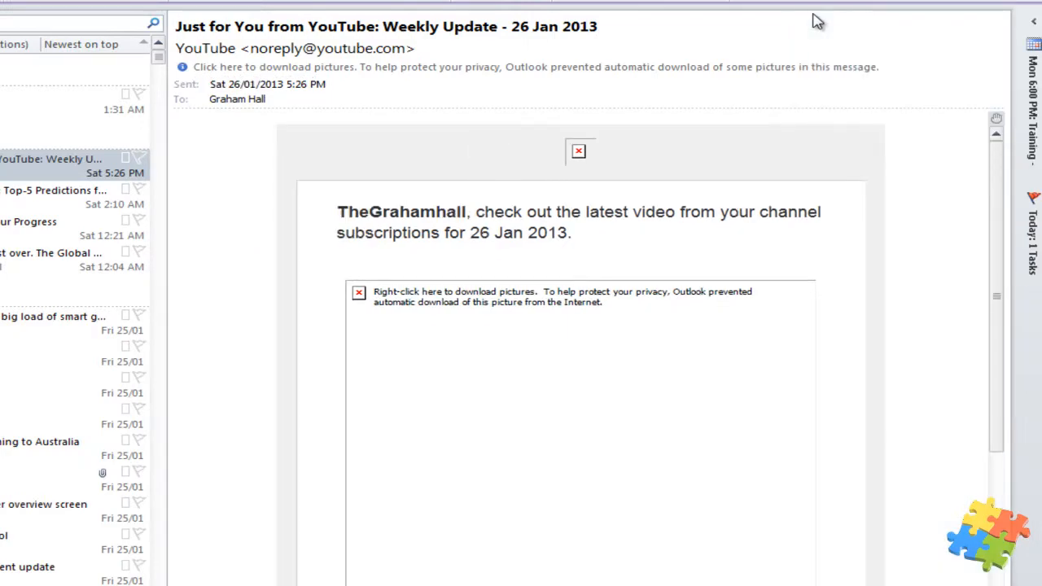
pyautogui.moveTo(1033, 244)
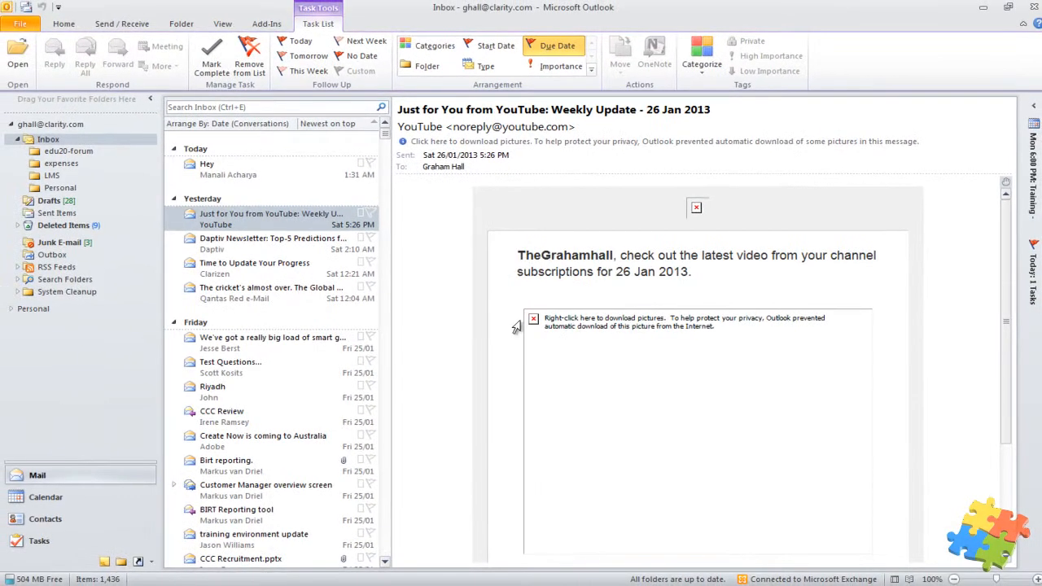
pyautogui.moveTo(326, 244)
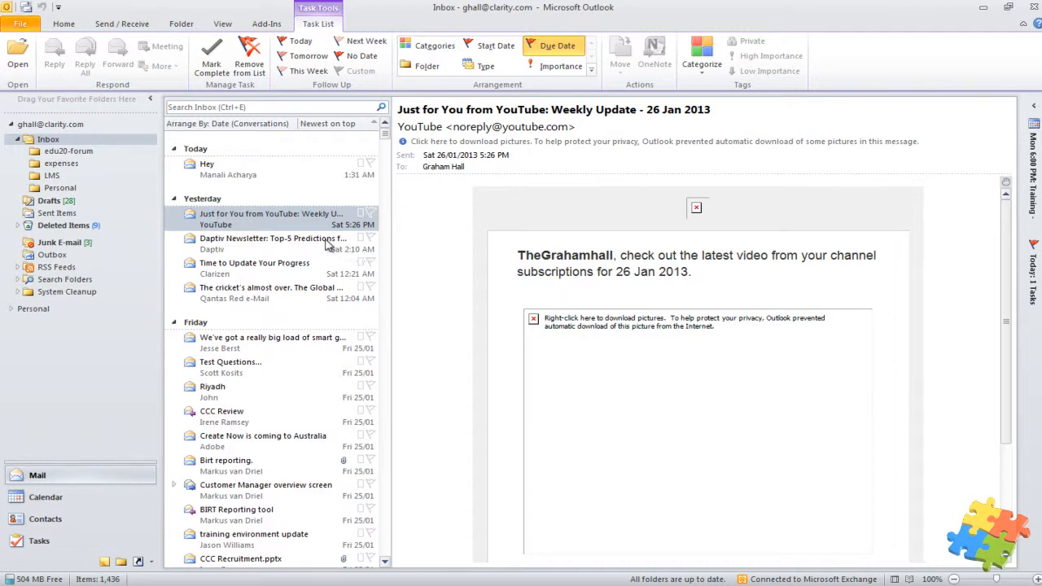
pyautogui.moveTo(322, 218)
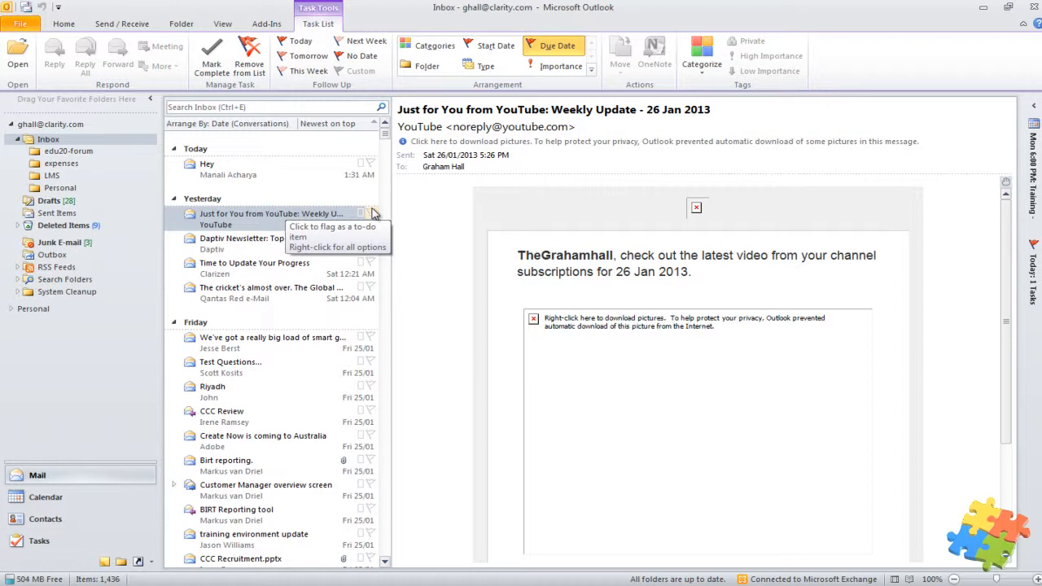
# - Flag the YouTube weekly update email for follow-up today
pyautogui.click(368, 213)
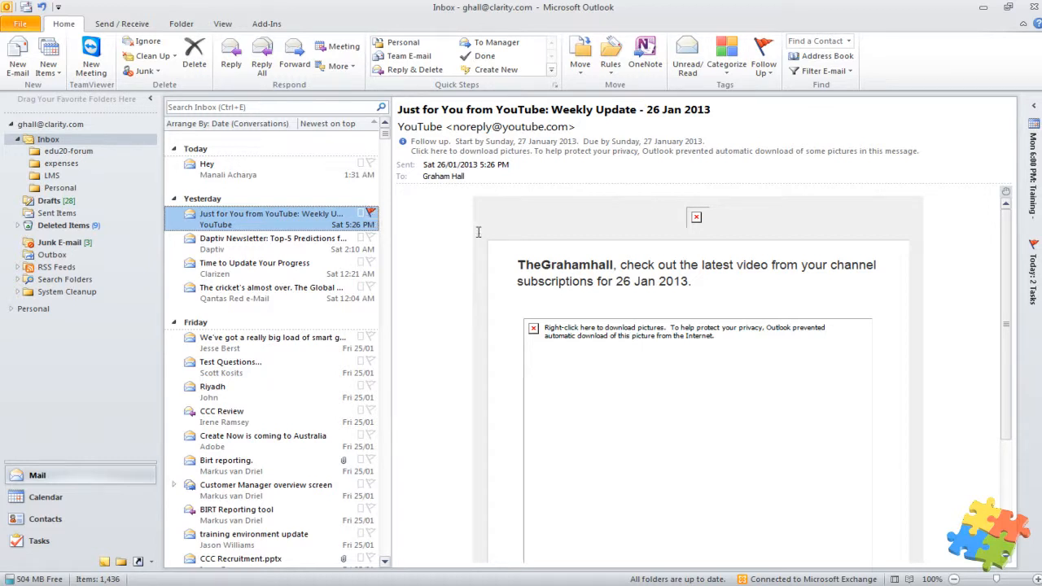
pyautogui.moveTo(1031, 312)
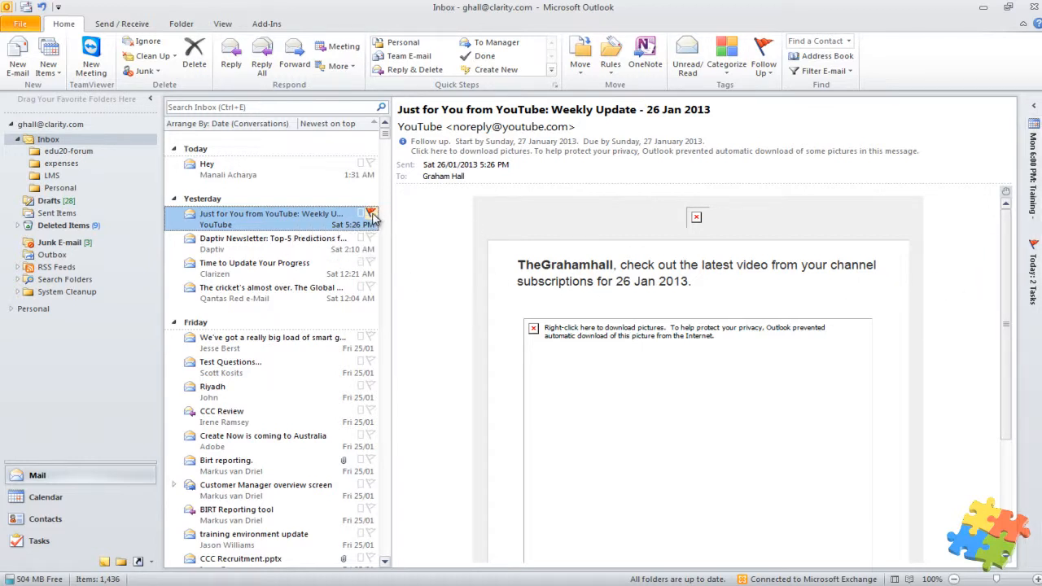
pyautogui.click(368, 215)
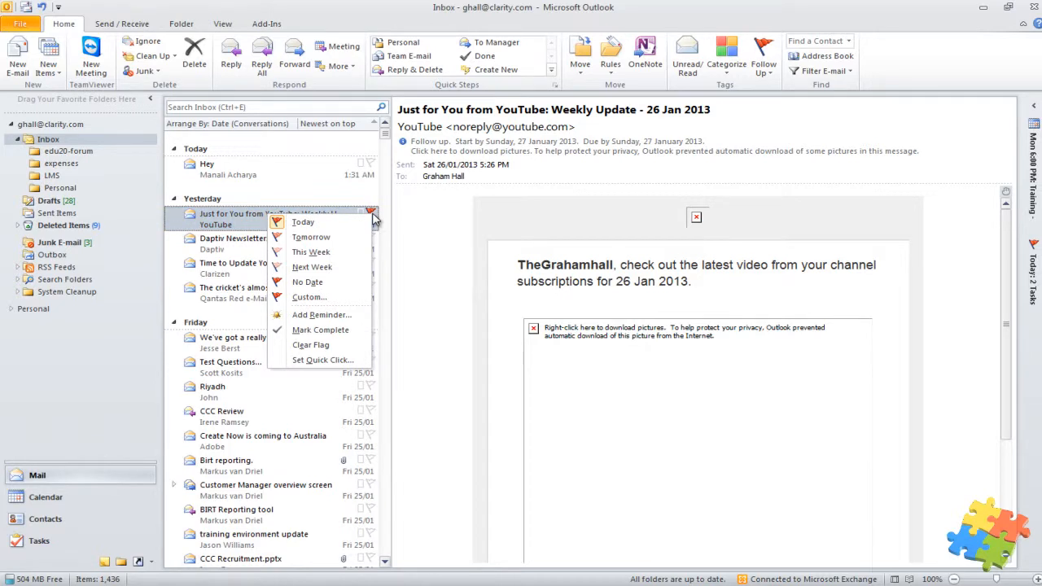
pyautogui.moveTo(374, 220)
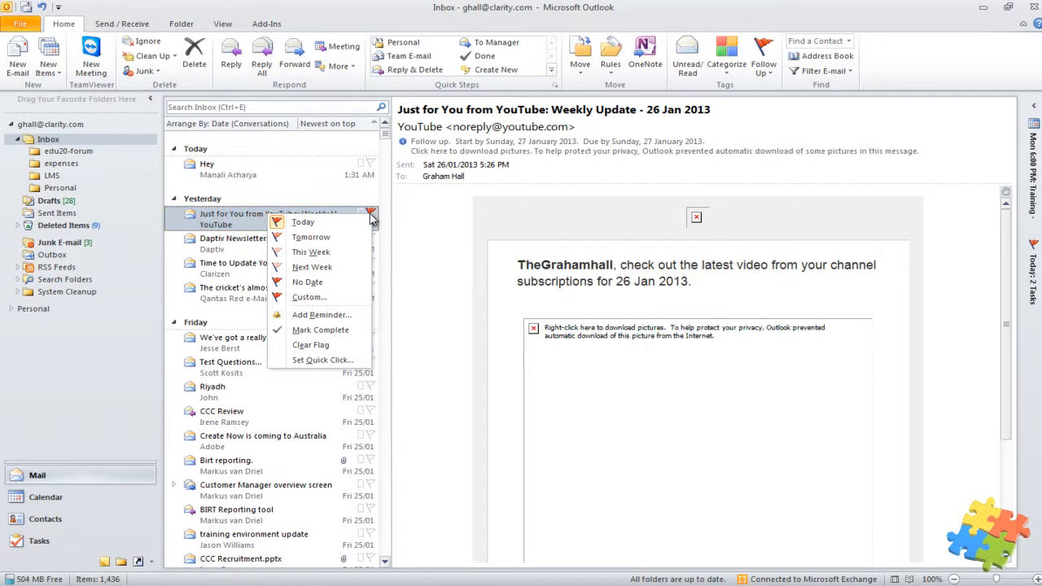
pyautogui.moveTo(322, 252)
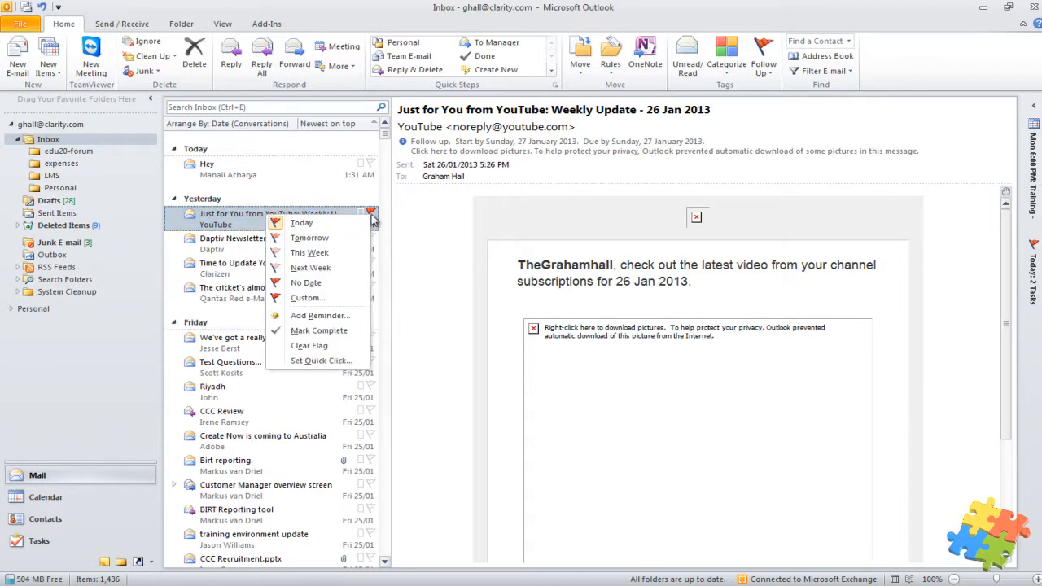
pyautogui.moveTo(308, 297)
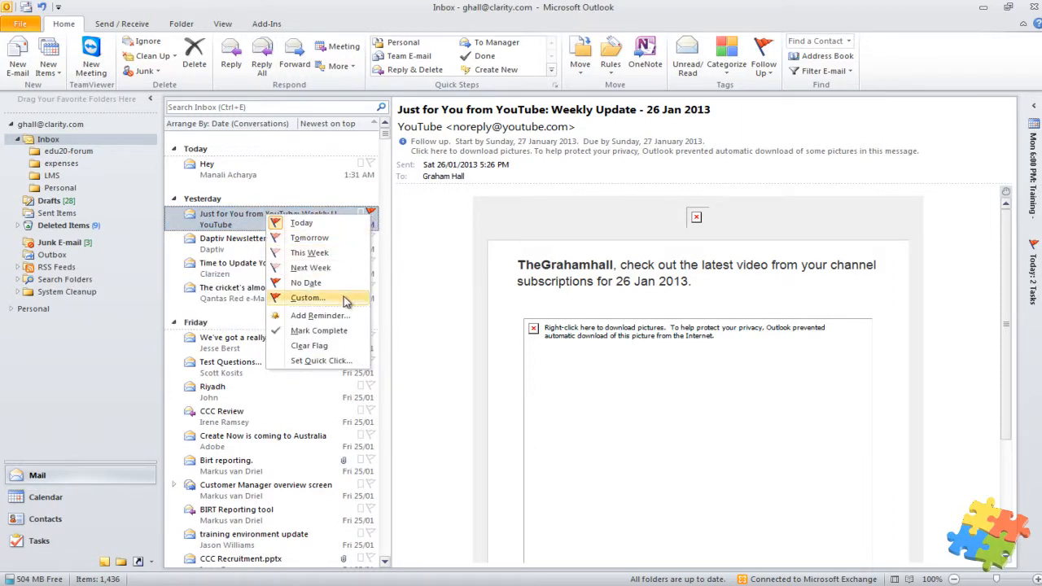
pyautogui.moveTo(320, 315)
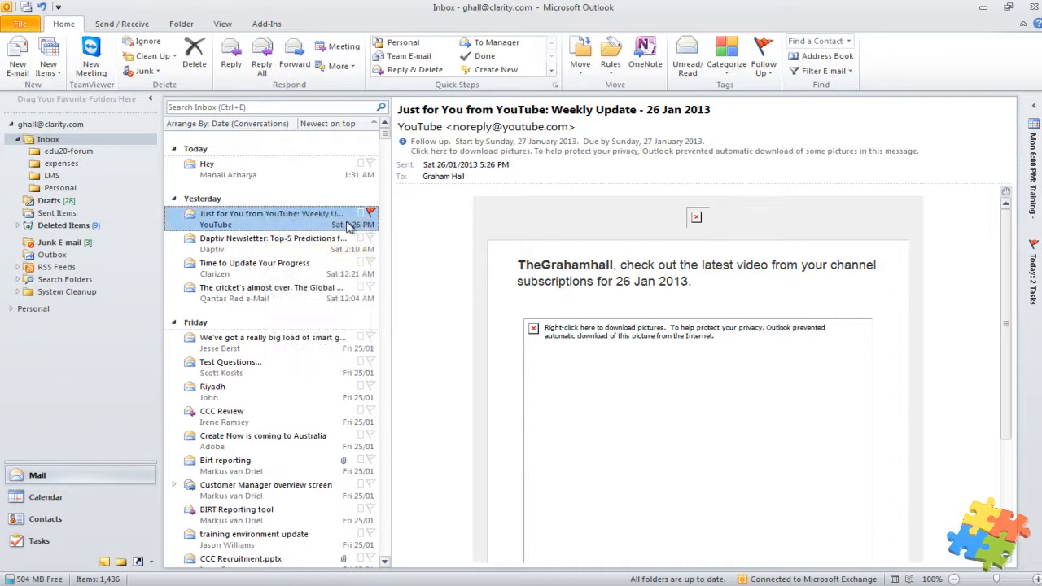
pyautogui.click(370, 214)
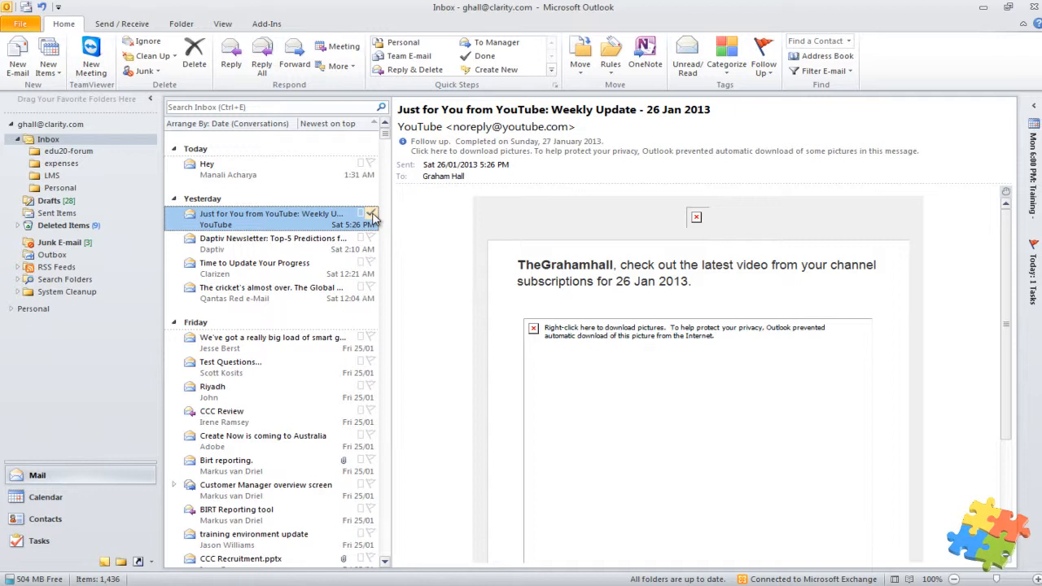
pyautogui.click(371, 214)
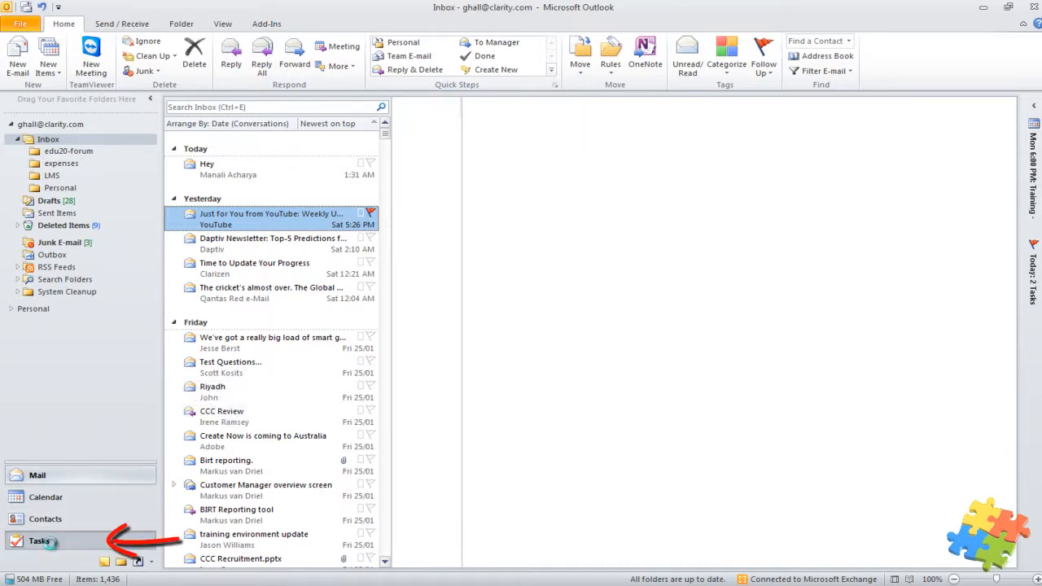
pyautogui.click(39, 540)
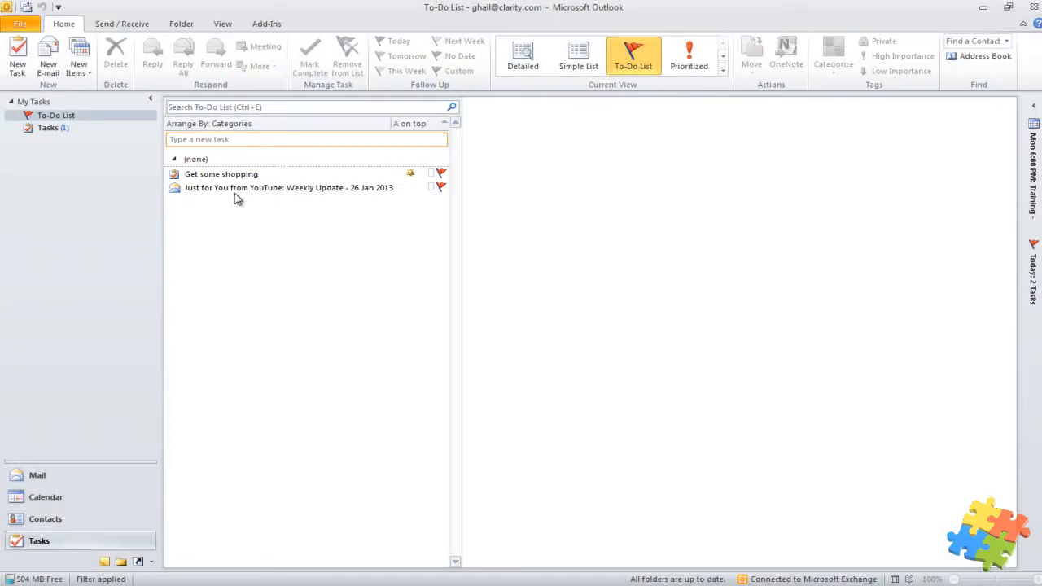
# - Select the YouTube email item in the To-Do List and view its category choices
pyautogui.click(289, 187)
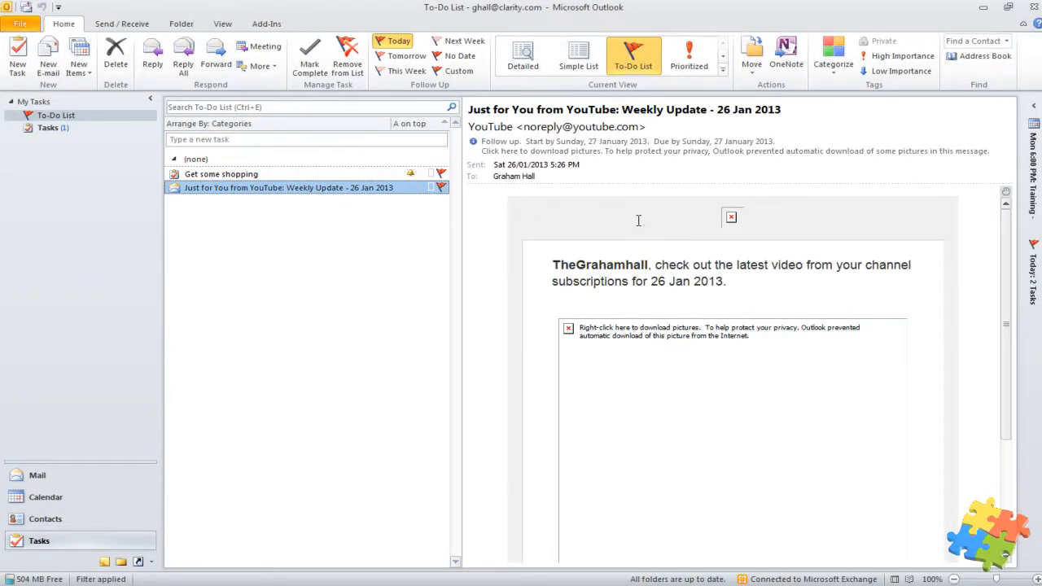
pyautogui.moveTo(641, 372)
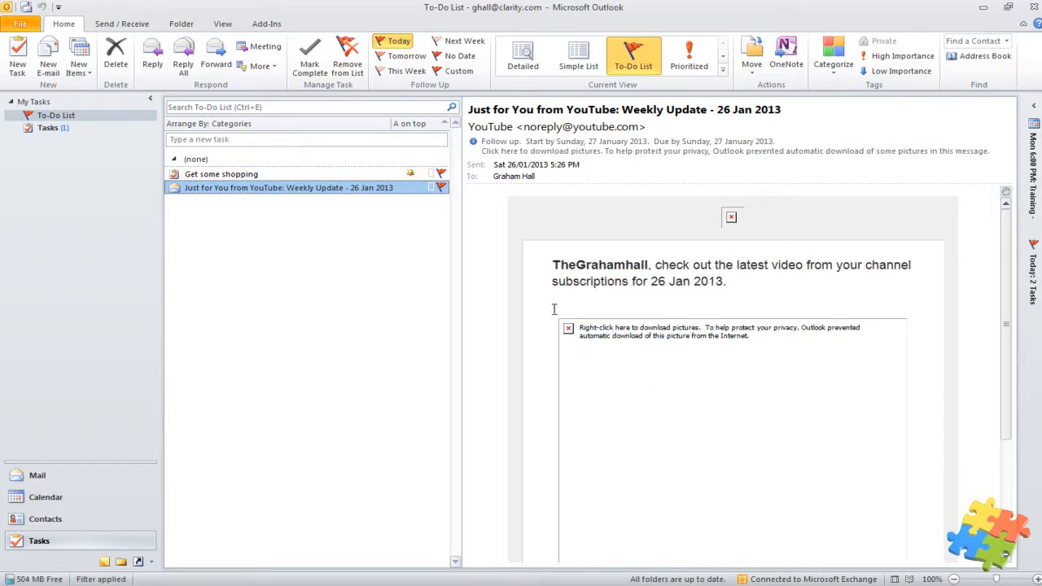
pyautogui.click(833, 56)
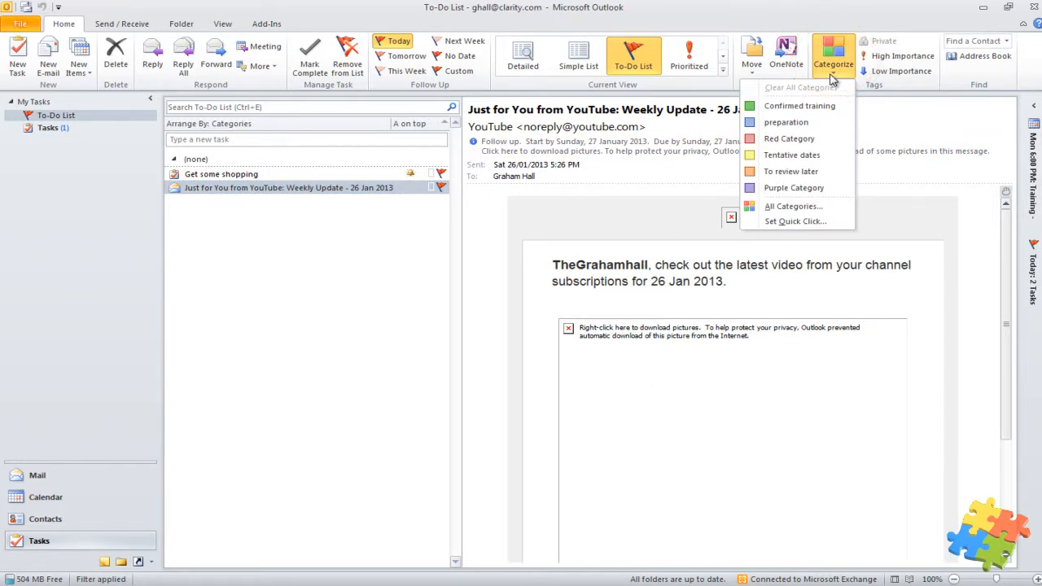
pyautogui.moveTo(797, 106)
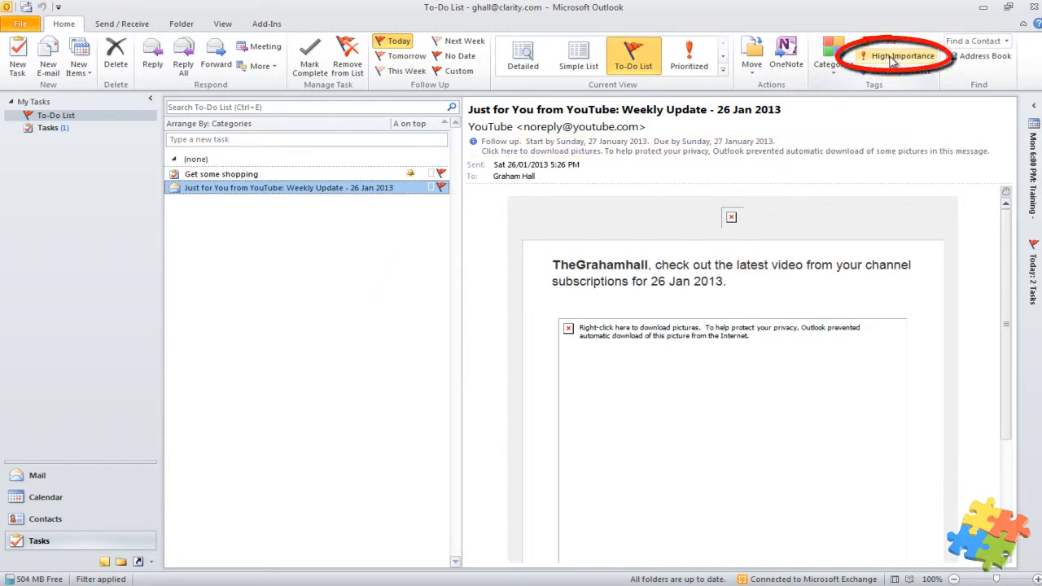
# - Mark the YouTube email High Importance and switch the tasks to the Prioritized view
pyautogui.click(902, 55)
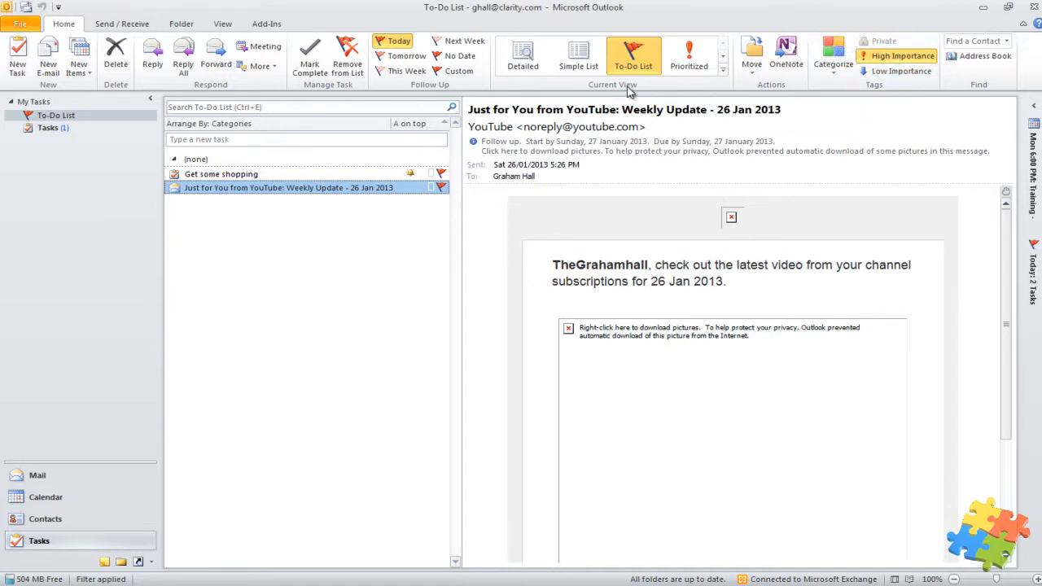
pyautogui.click(689, 55)
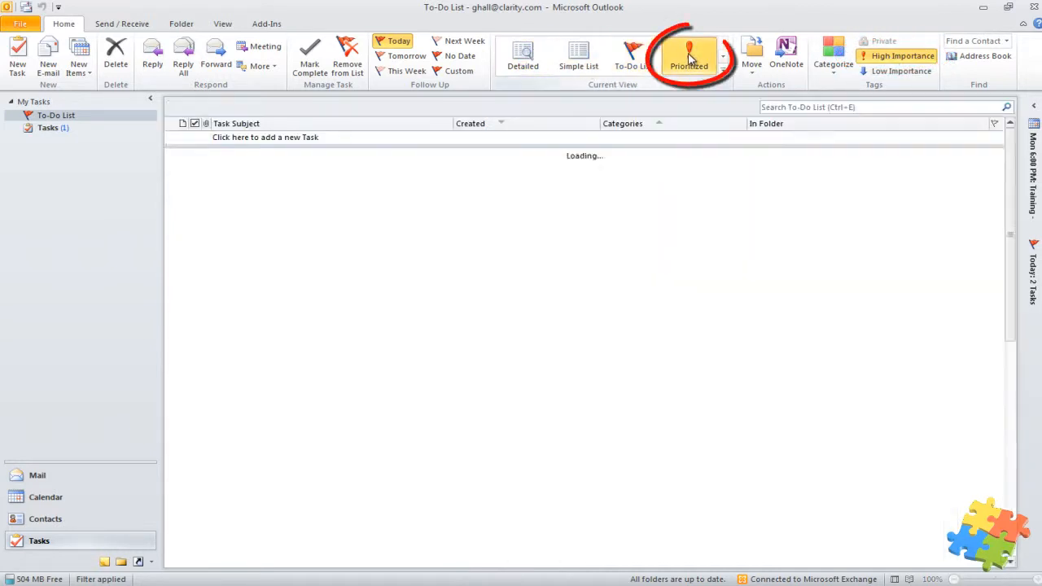
pyautogui.click(689, 57)
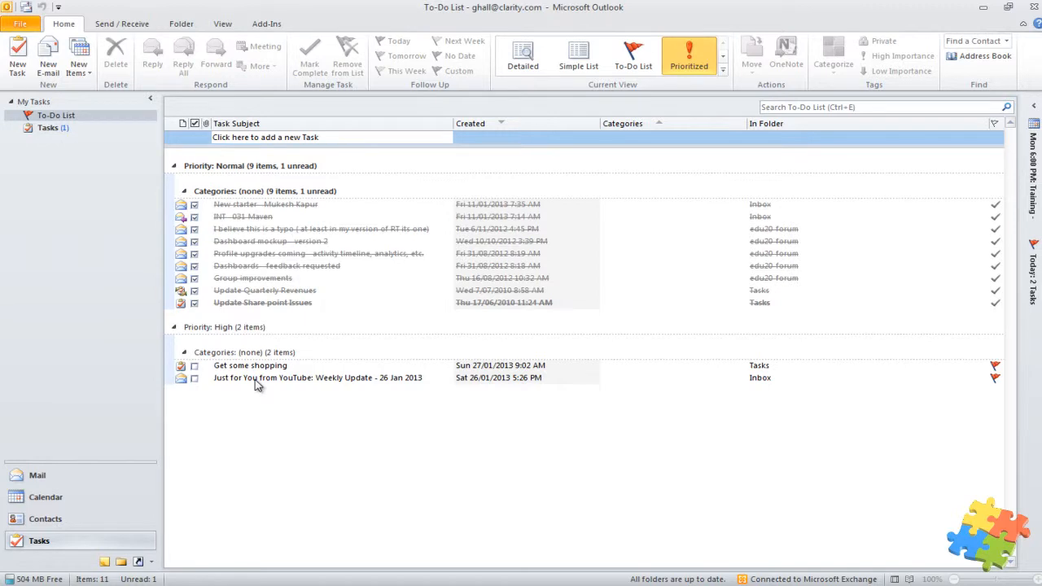
pyautogui.moveTo(239, 392)
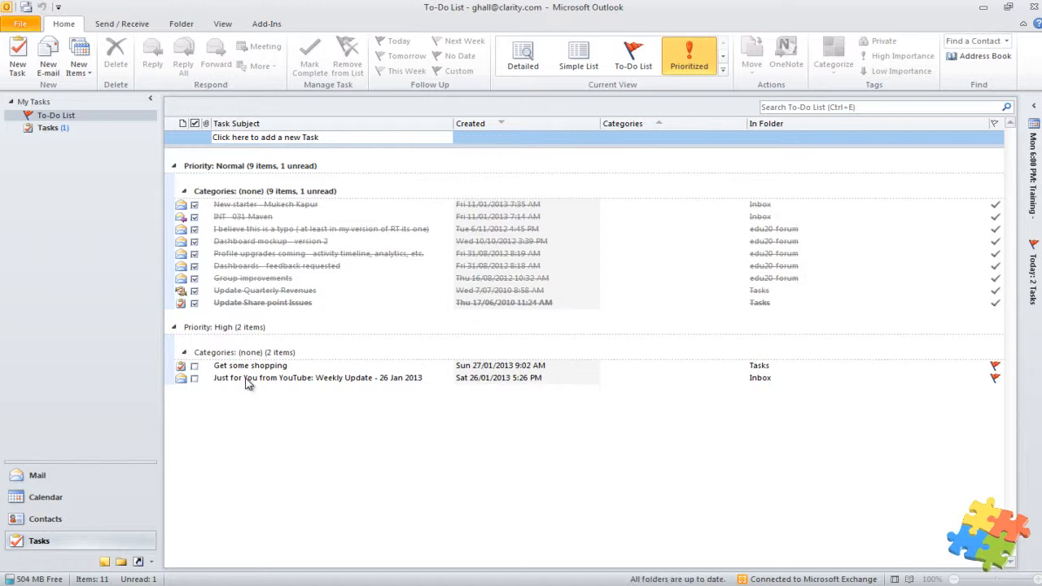
pyautogui.moveTo(37, 475)
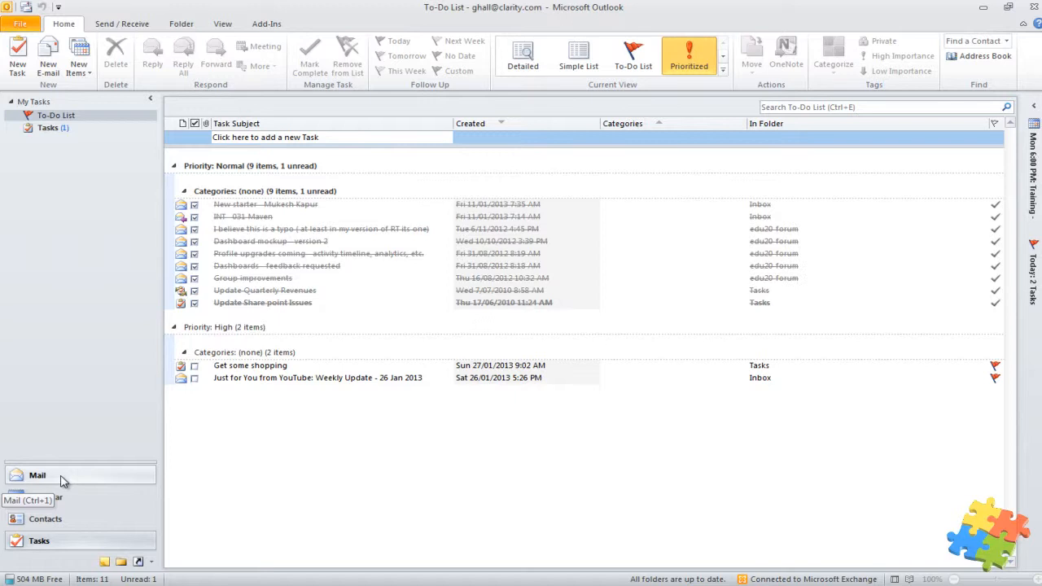
# - Mark the YouTube email's flag complete in Mail, then return to the prioritized To-Do List
pyautogui.click(37, 474)
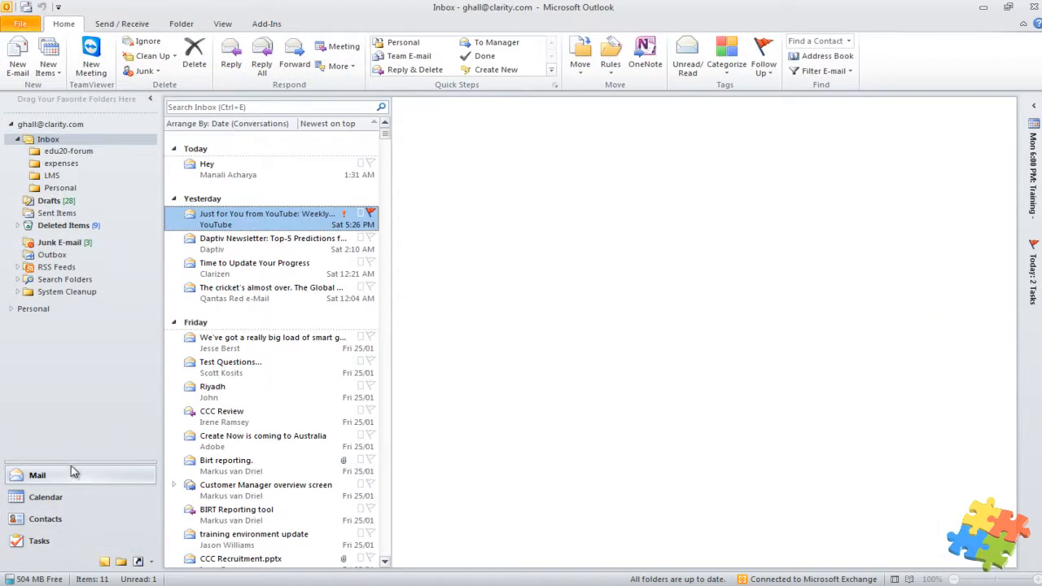
pyautogui.click(266, 218)
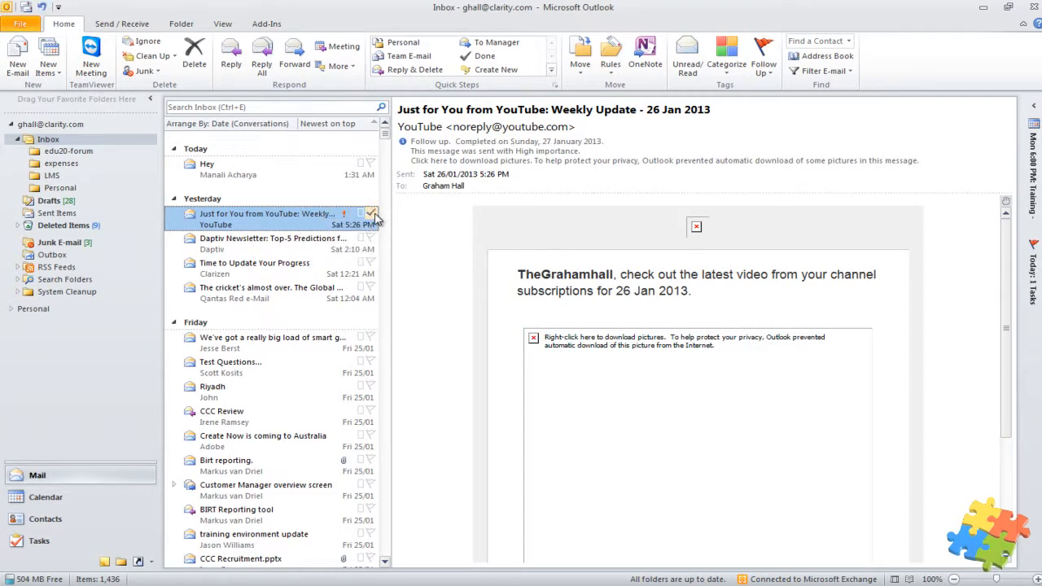
pyautogui.moveTo(39, 541)
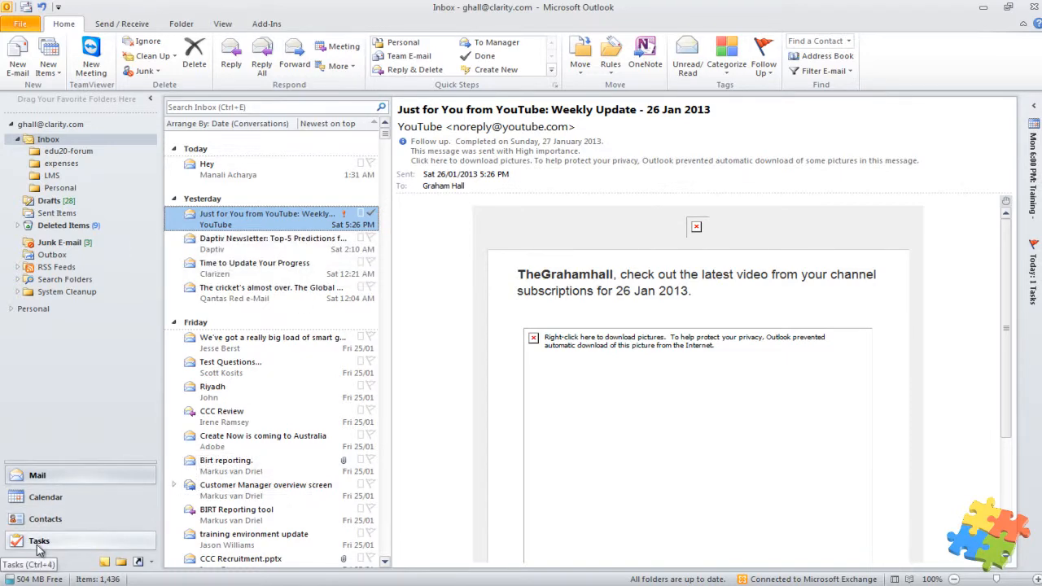
pyautogui.click(39, 540)
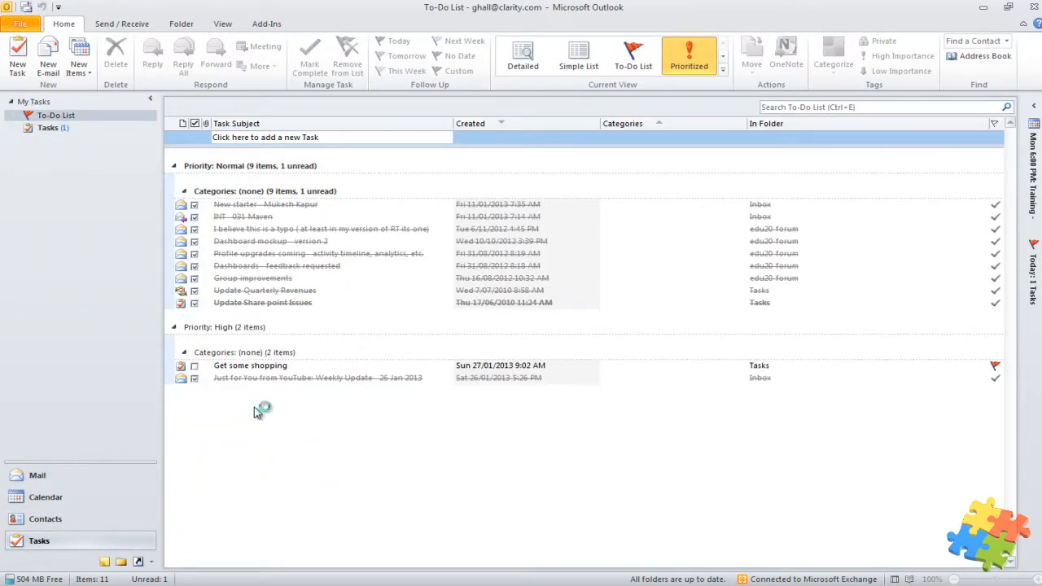